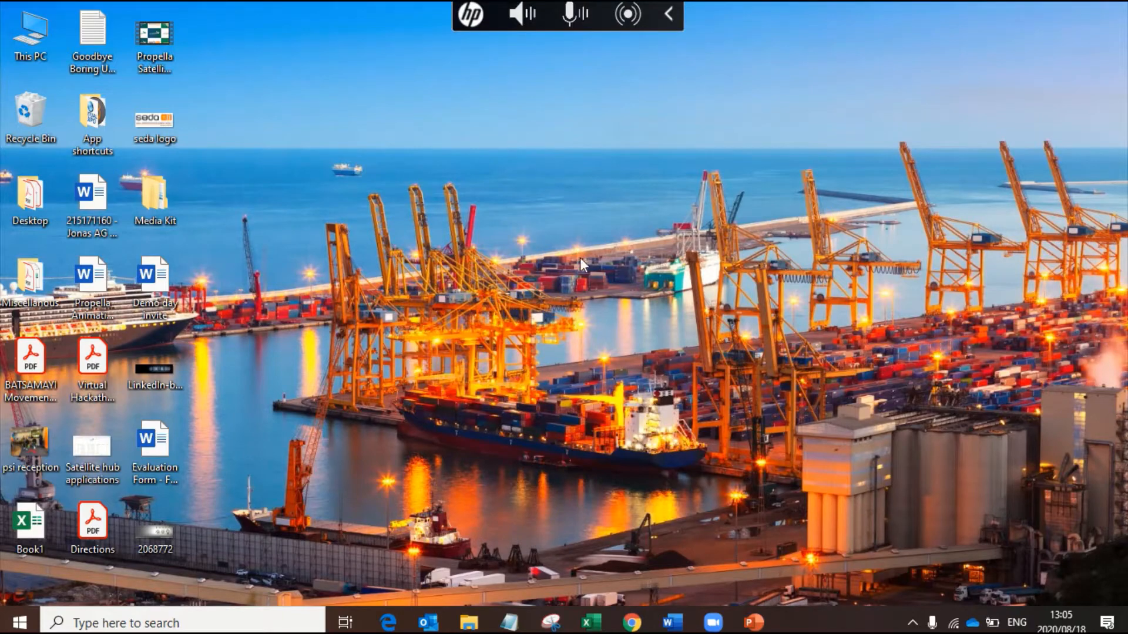
Step: Open Gmail in Chrome and view the 'Please join Zoom meeting in progress' email
click(630, 620)
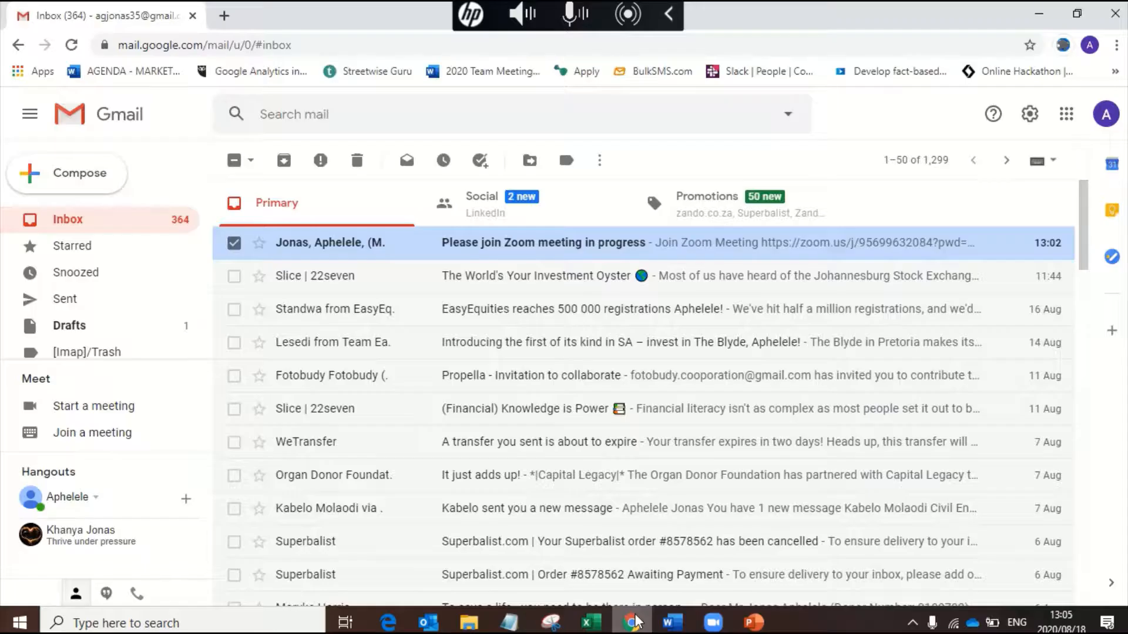
mouse_move(466, 262)
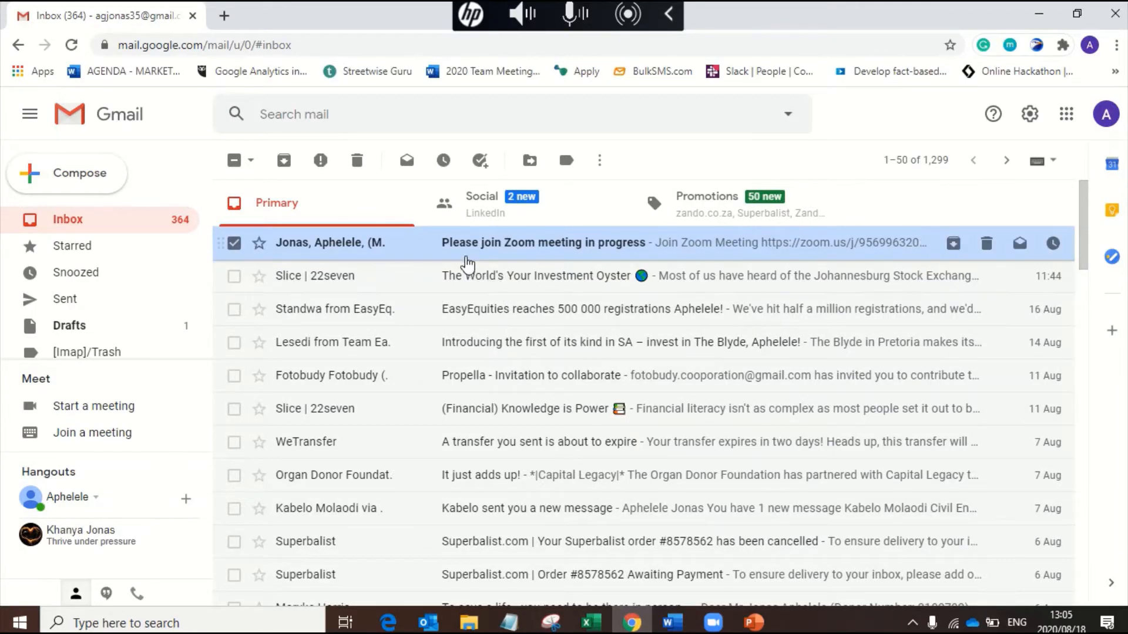
click(540, 242)
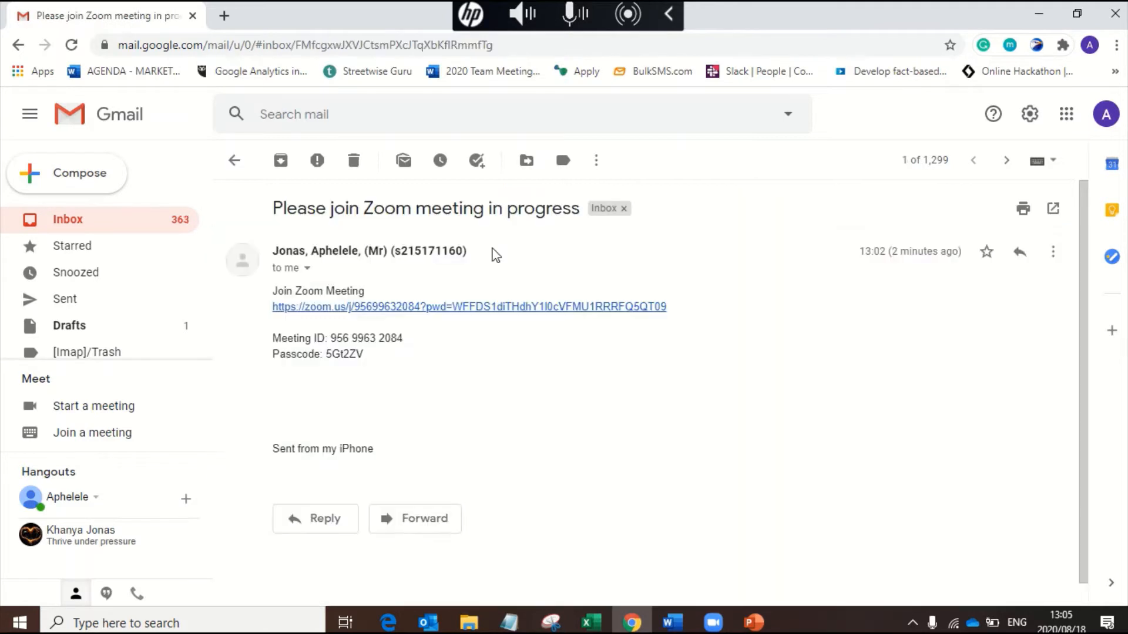
mouse_move(494, 313)
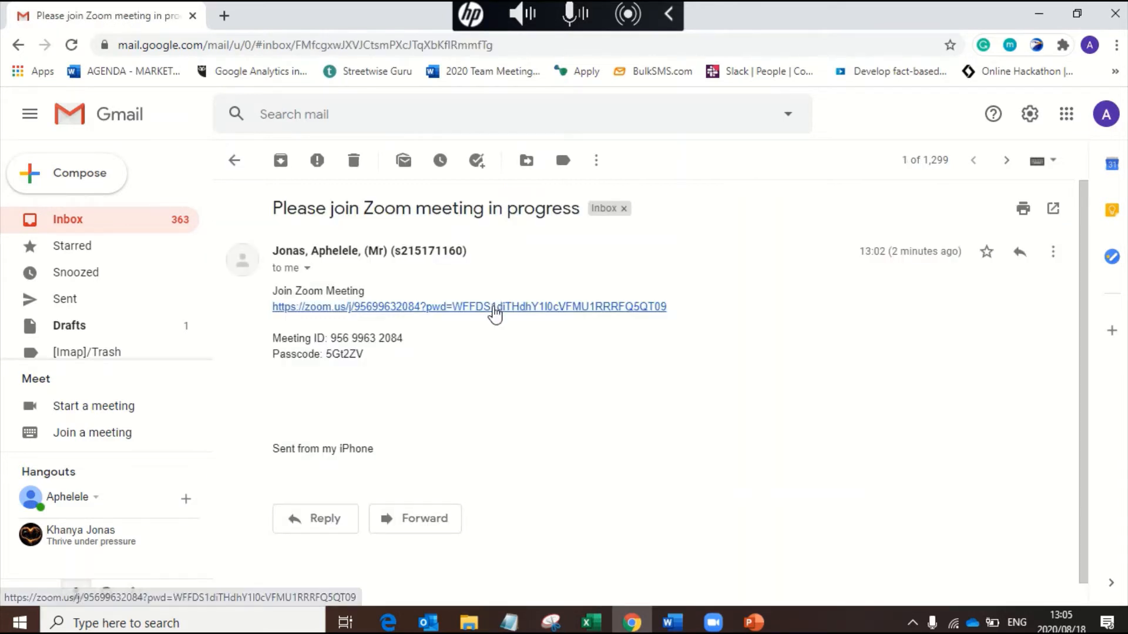
Step: Follow the zoom.us meeting link from the email into a new tab
click(491, 308)
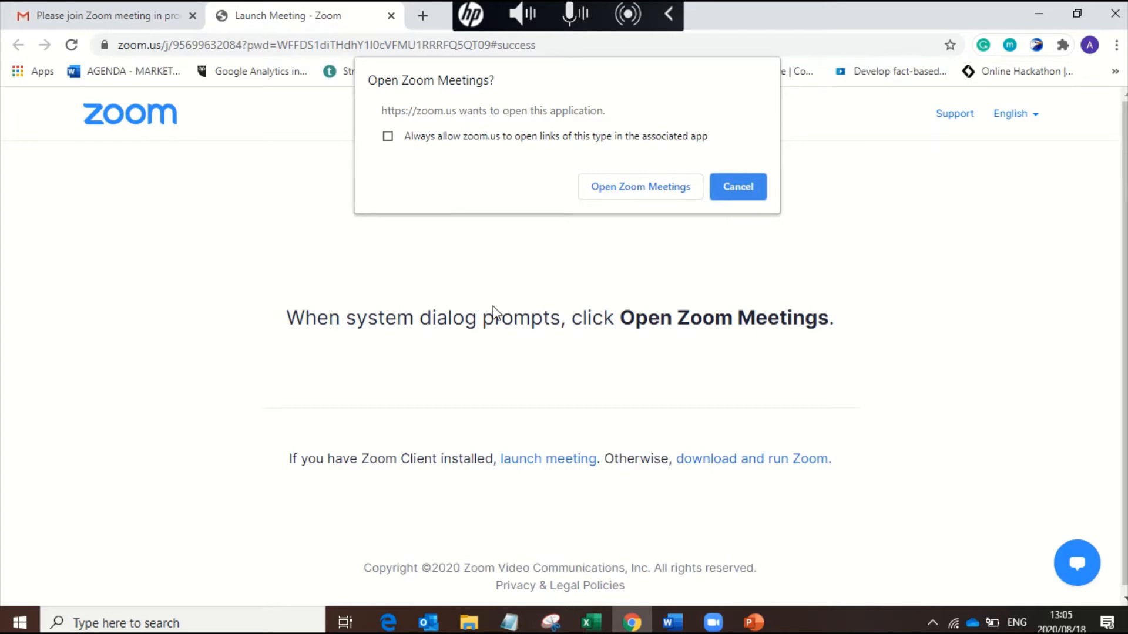
mouse_move(604, 220)
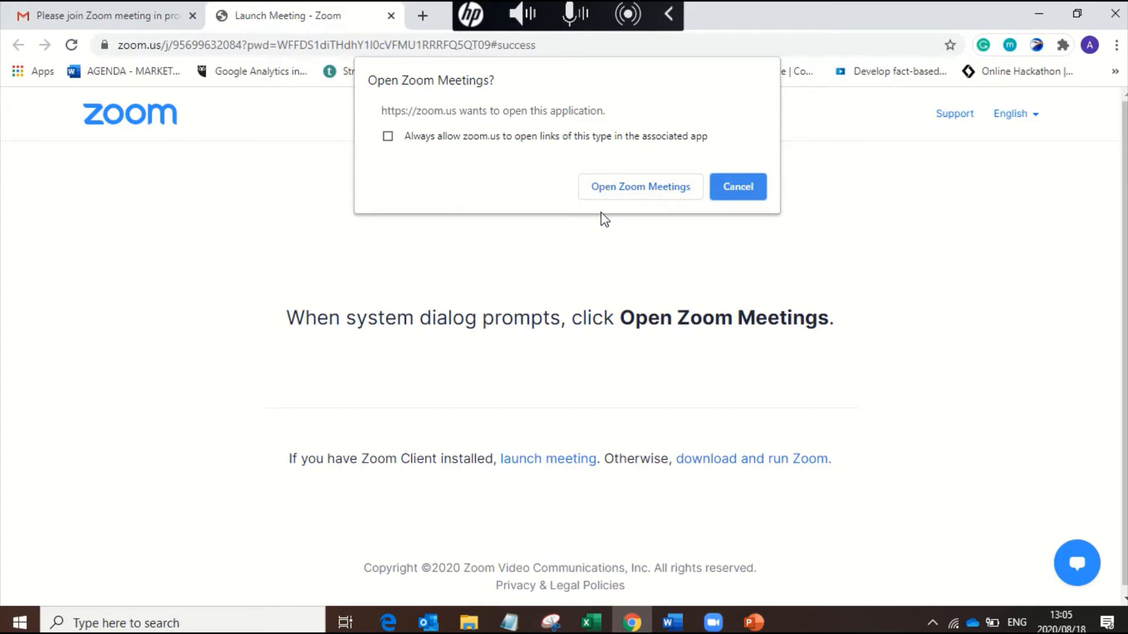
mouse_move(649, 196)
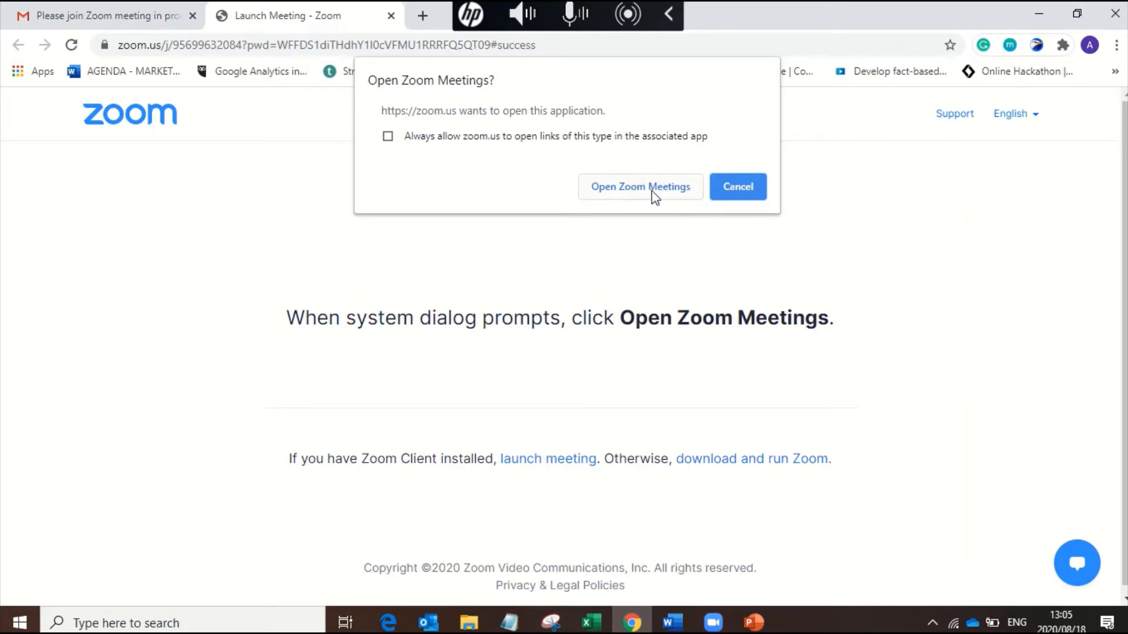
mouse_move(662, 194)
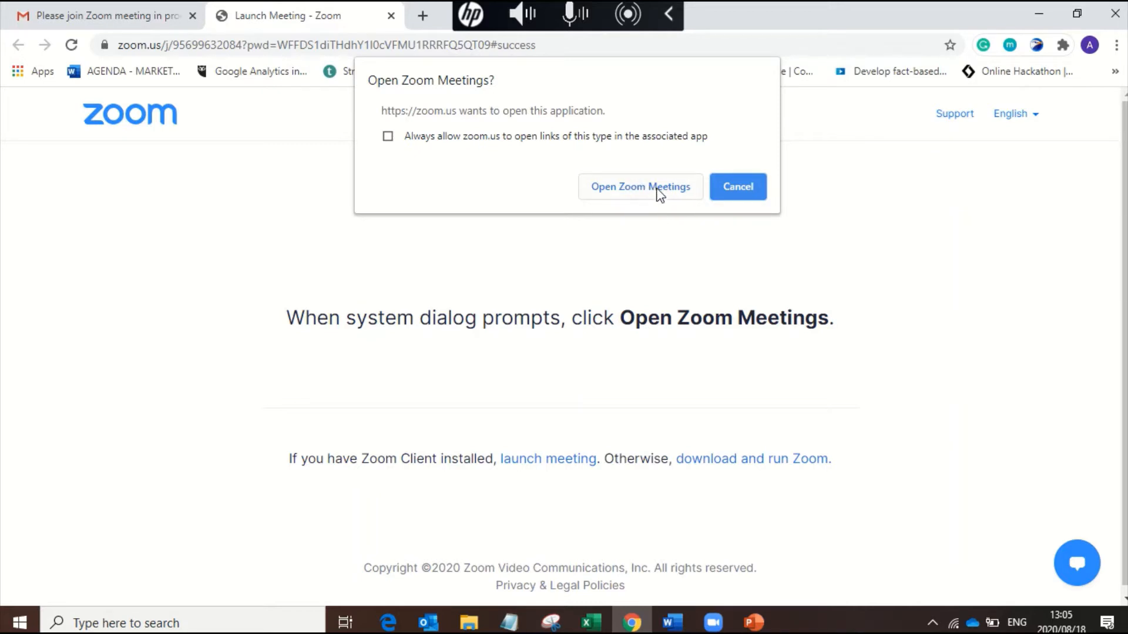
Step: Launch Zoom Meetings from the browser prompt and wait to be admitted
click(640, 186)
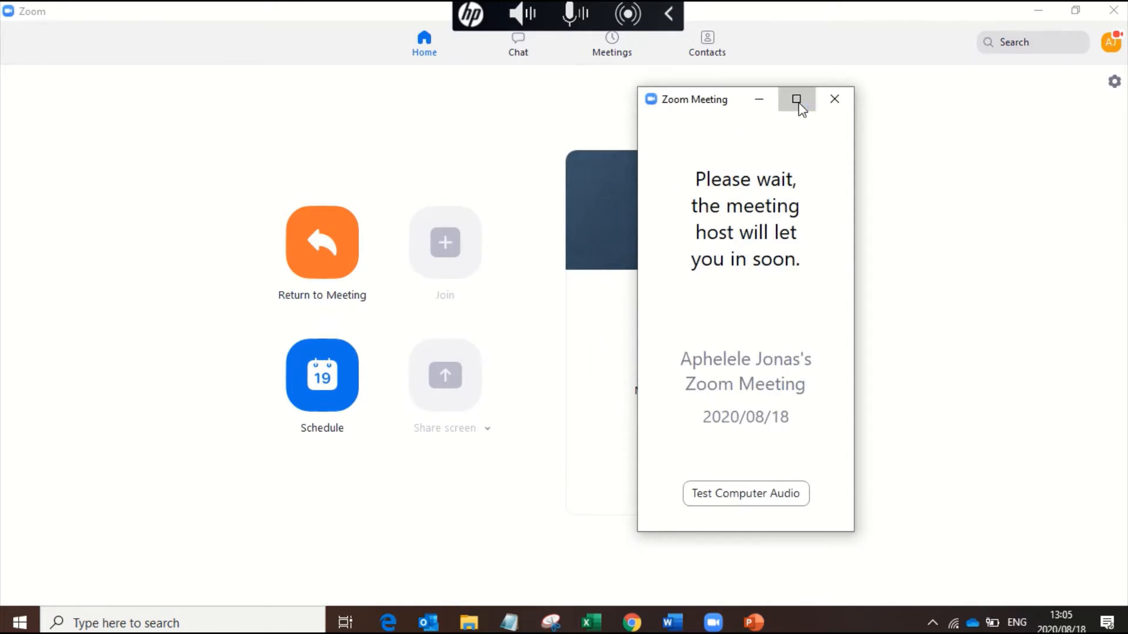
click(796, 98)
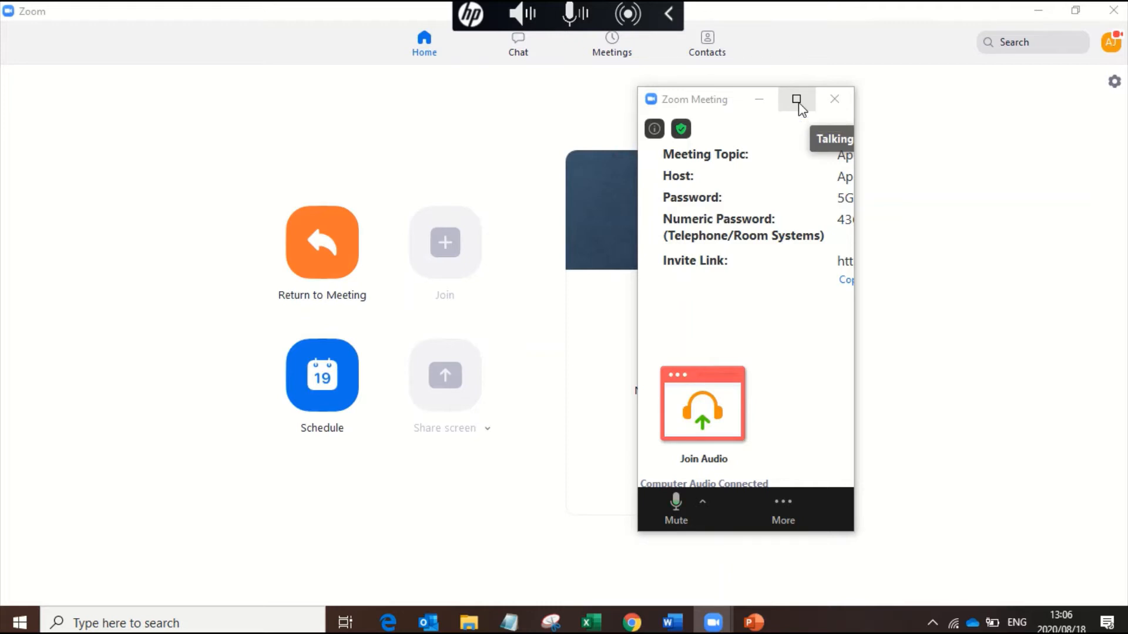
Step: Maximize the meeting window and leave the microphone muted
click(795, 99)
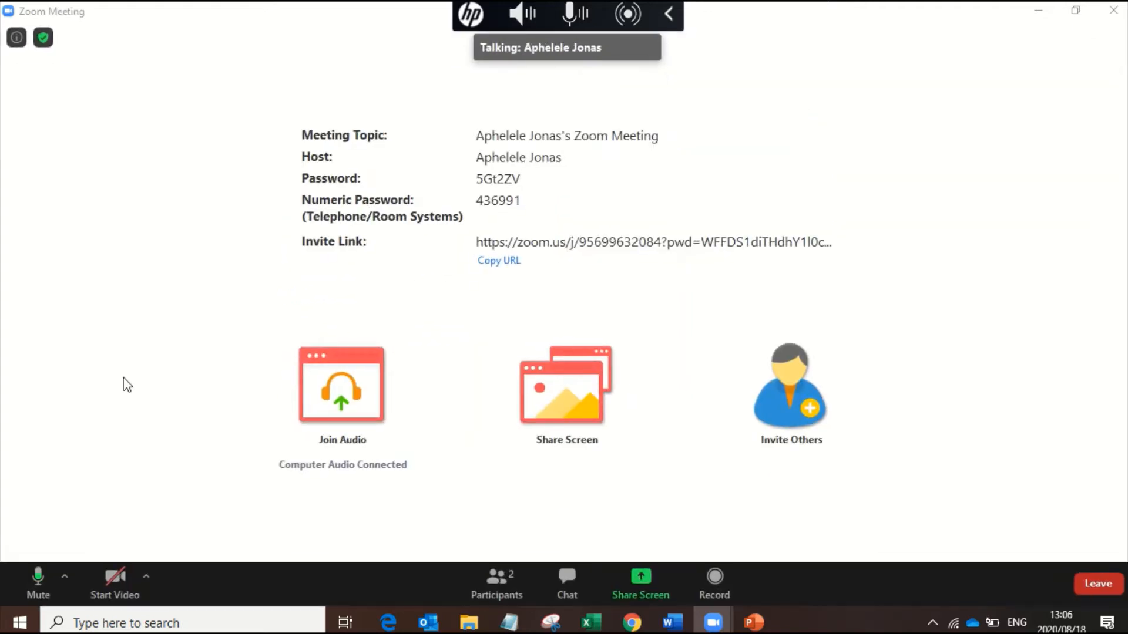
click(37, 579)
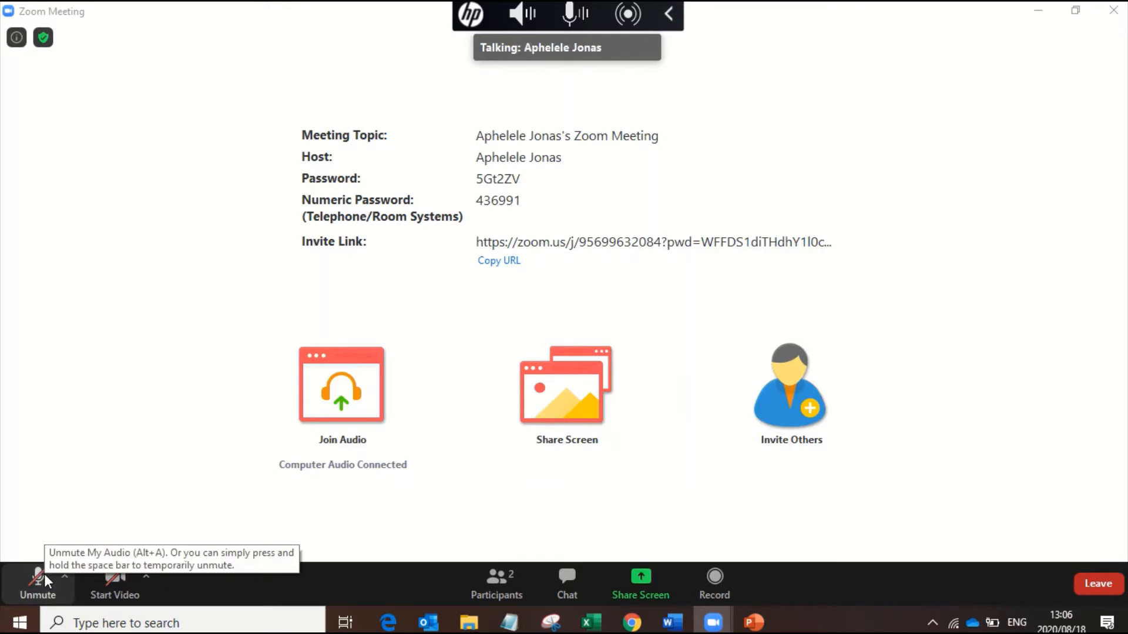
click(37, 583)
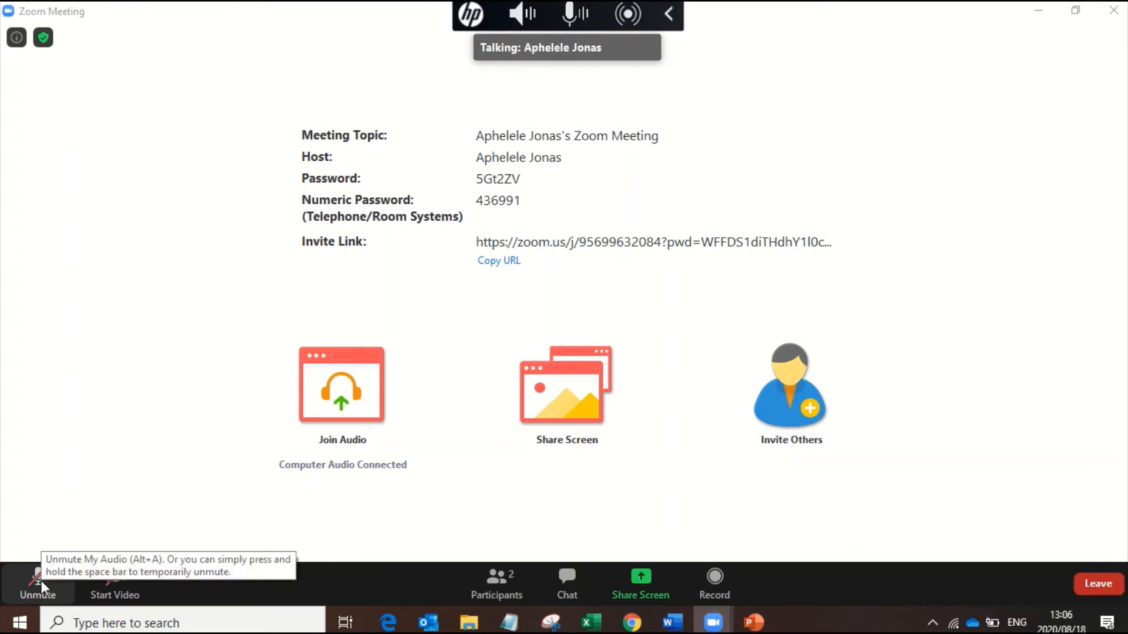
click(35, 588)
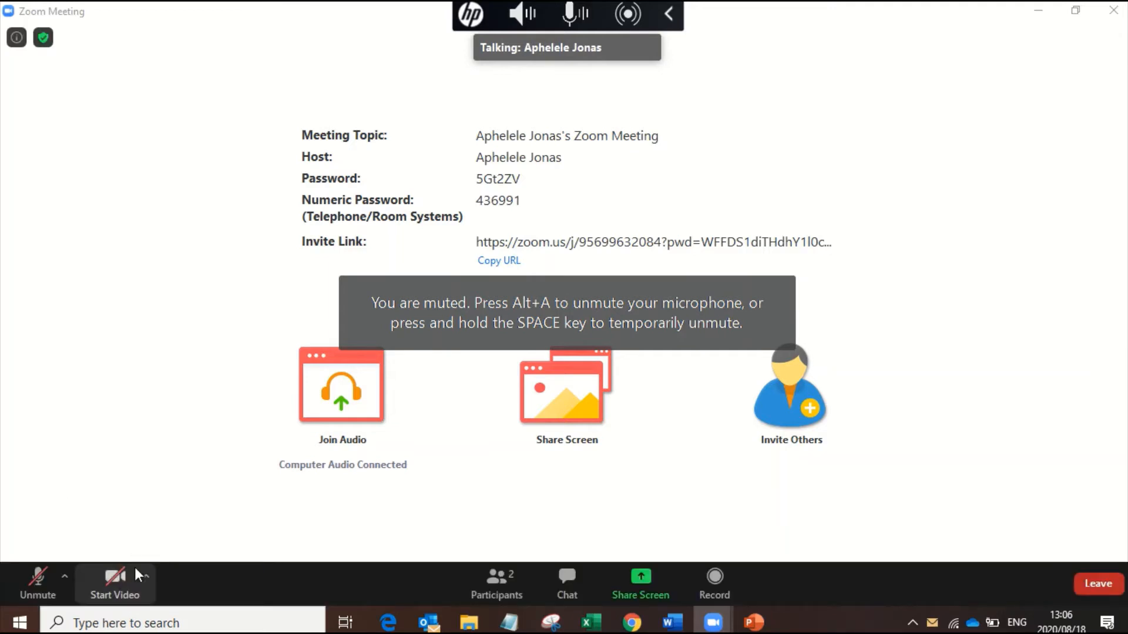
mouse_move(137, 589)
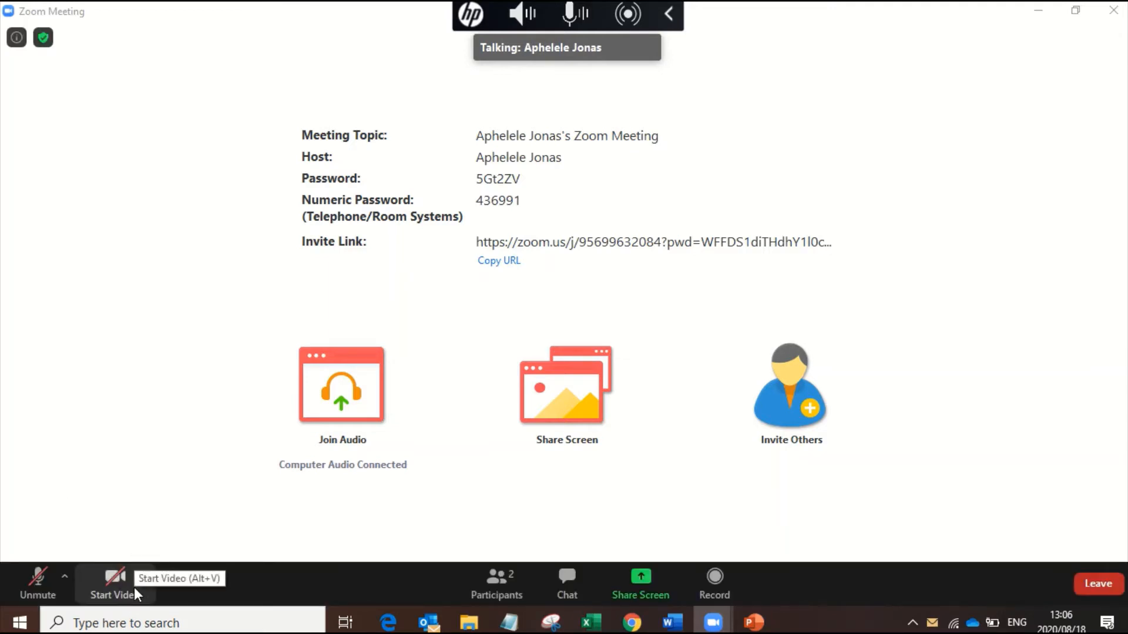
click(109, 576)
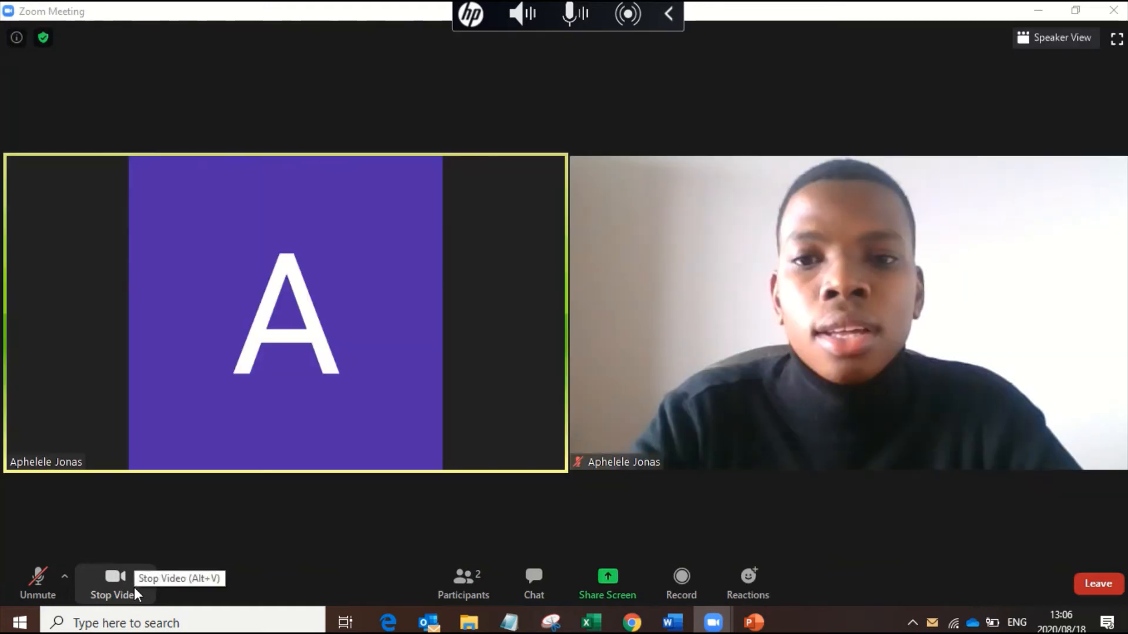
mouse_move(145, 553)
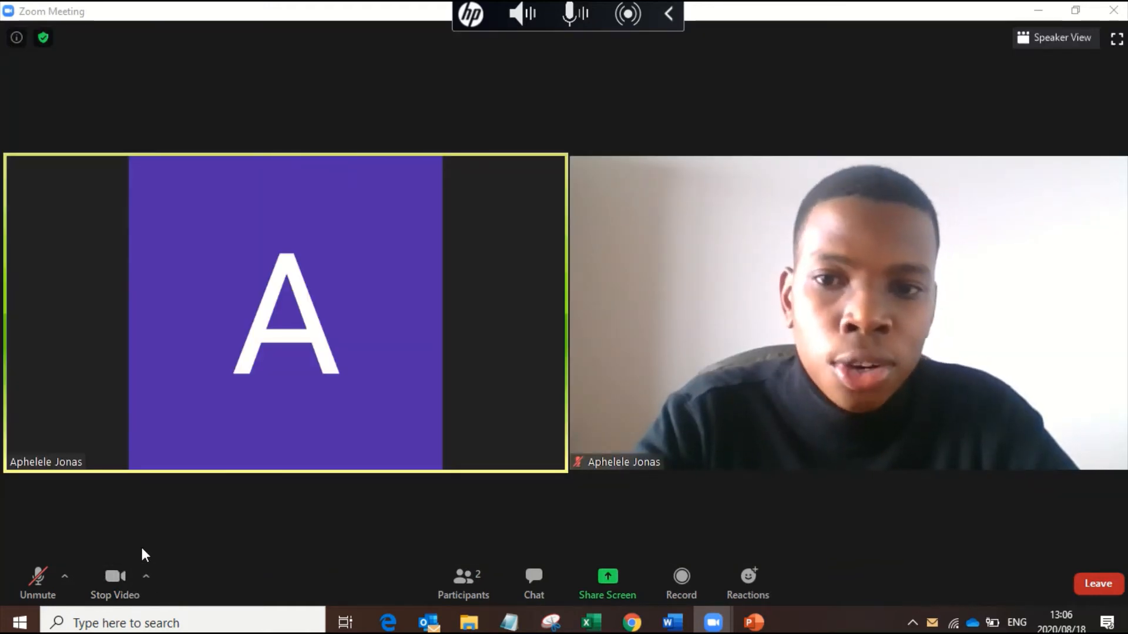
mouse_move(123, 568)
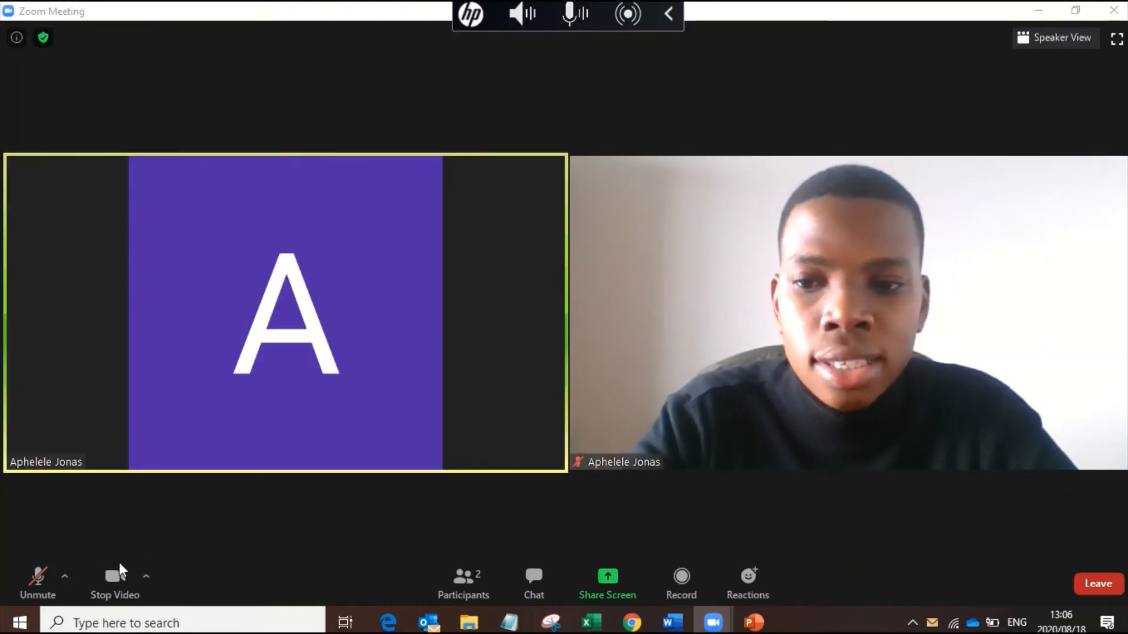
click(113, 575)
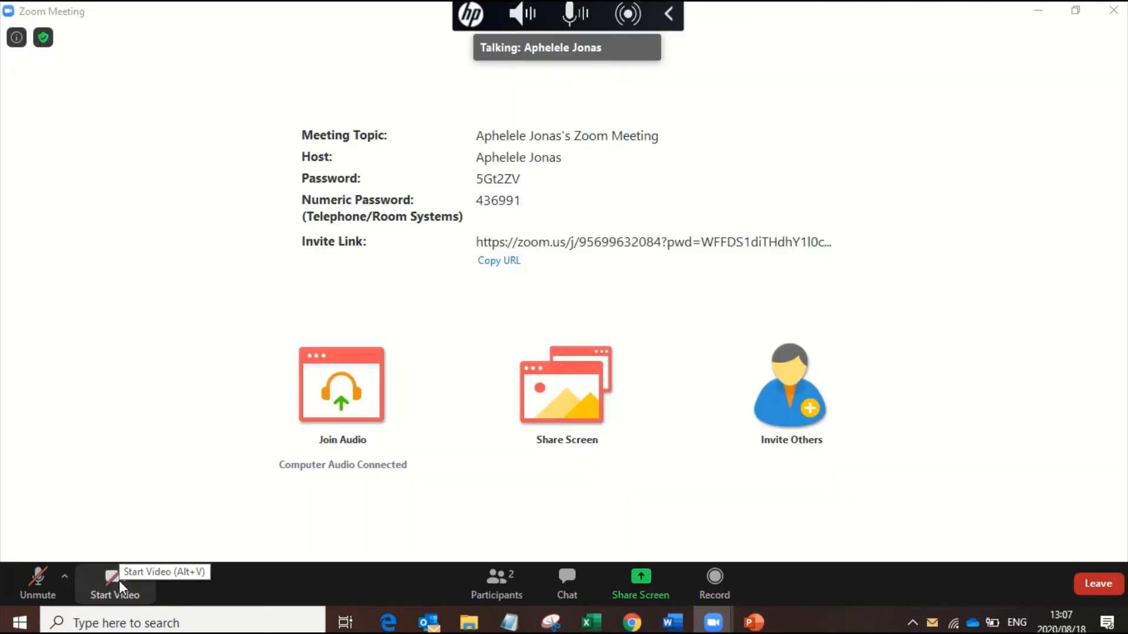
Step: Toggle the Participants panel closed and reopen it to show both attendees
click(496, 583)
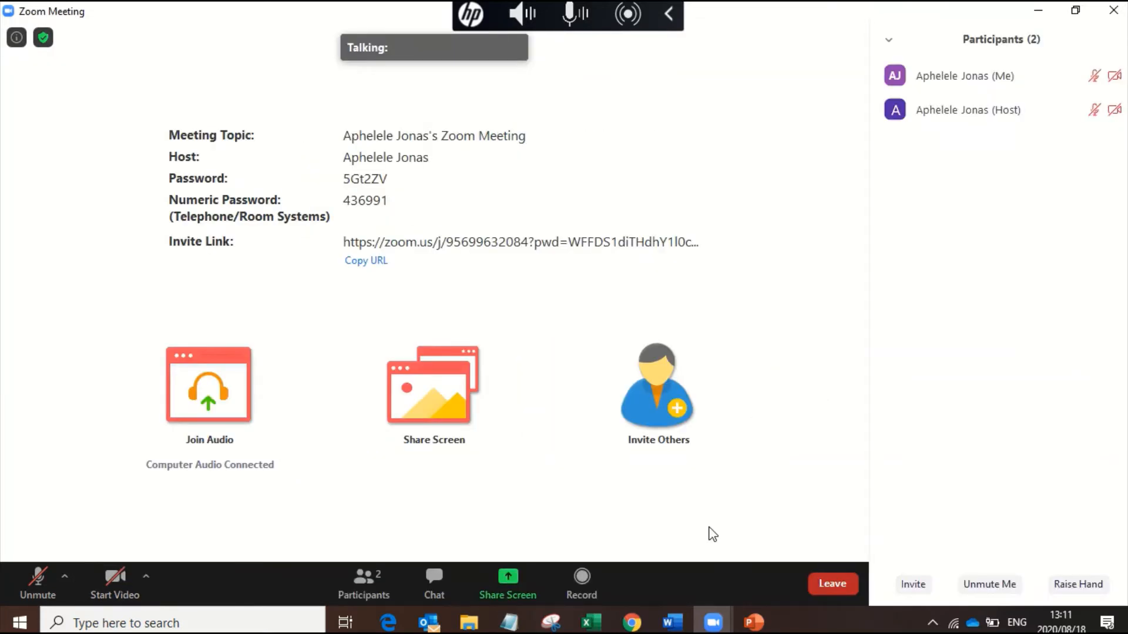
mouse_move(546, 535)
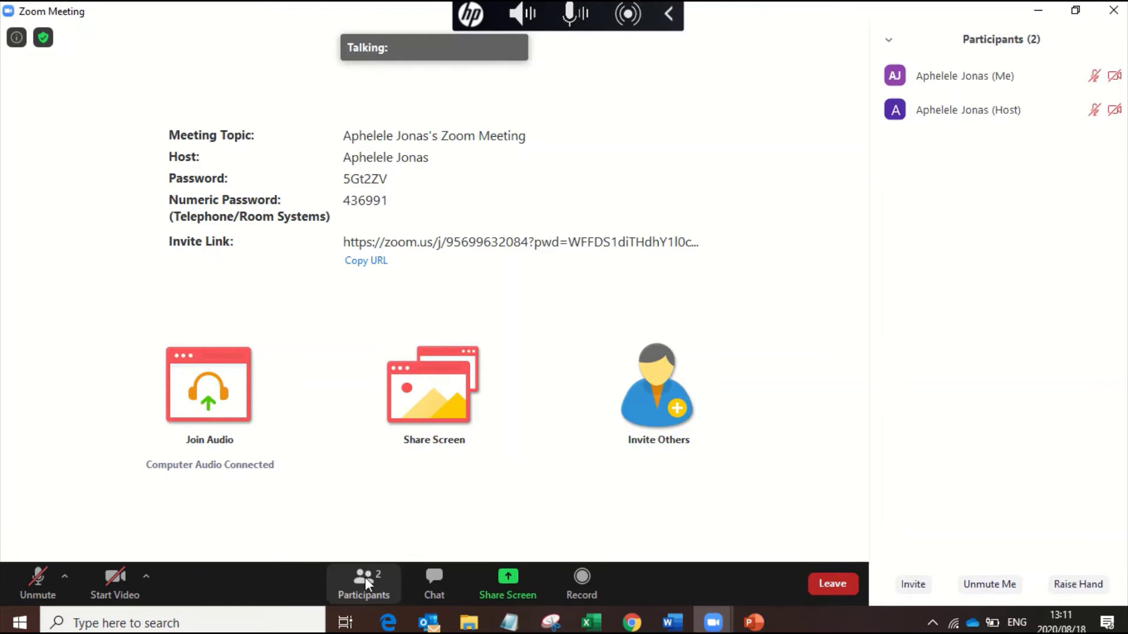
click(364, 584)
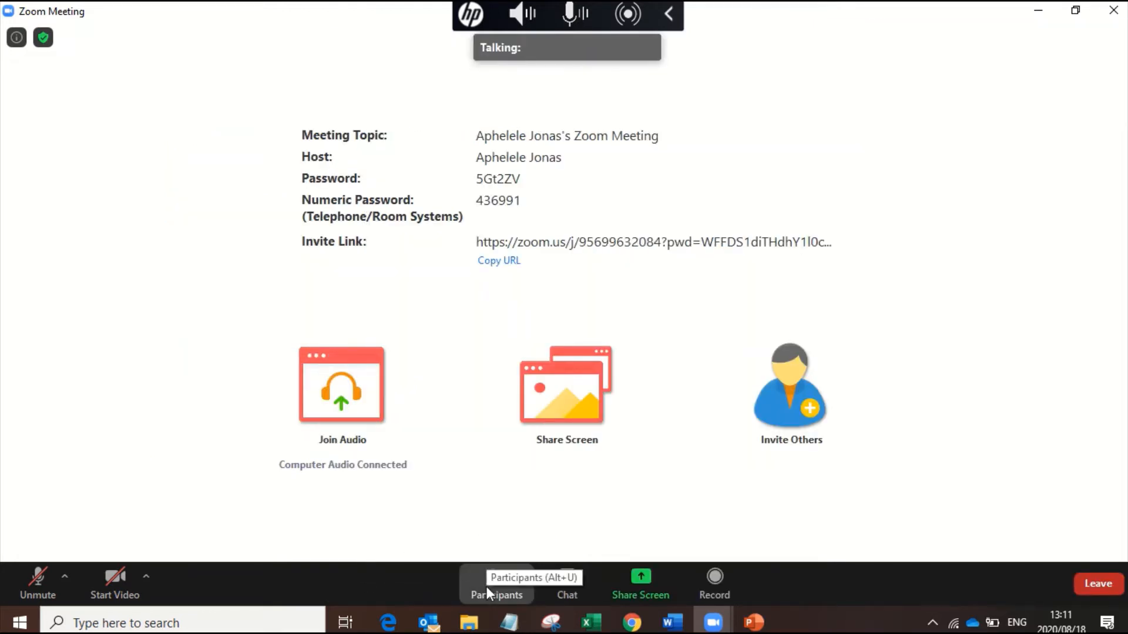
click(496, 595)
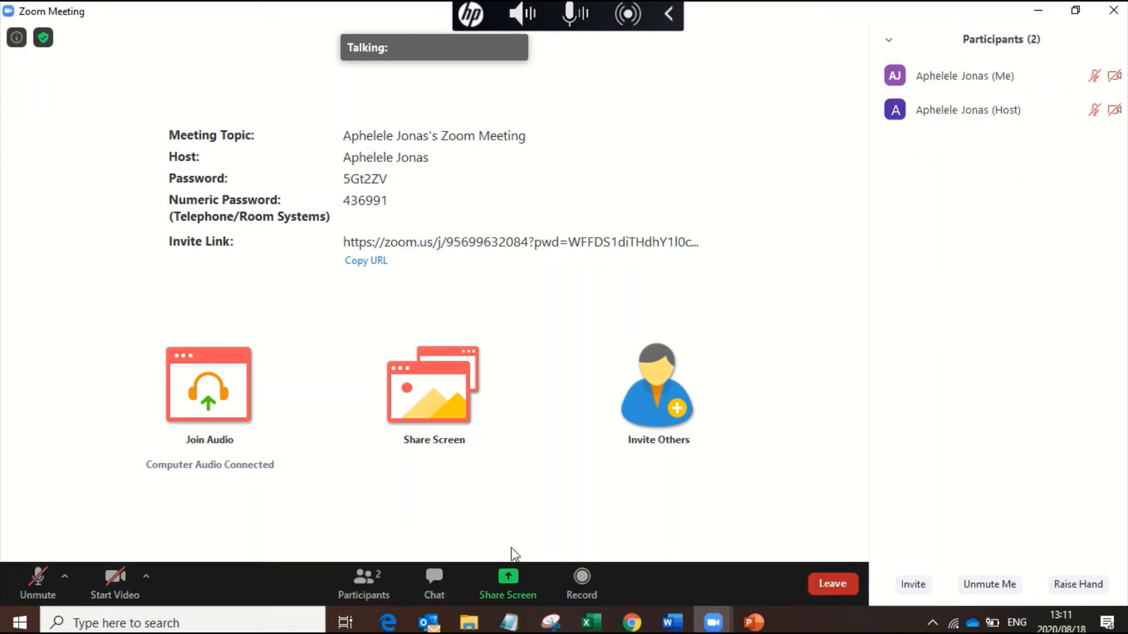
mouse_move(434, 579)
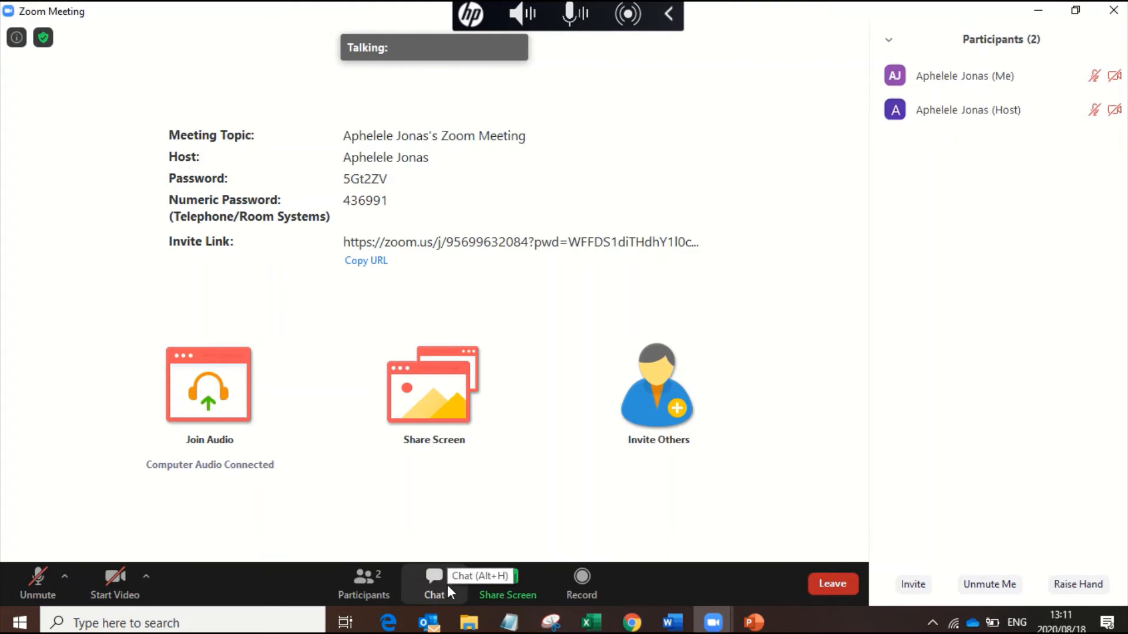
Step: Send the chat message 'type a question' to Everyone
click(433, 584)
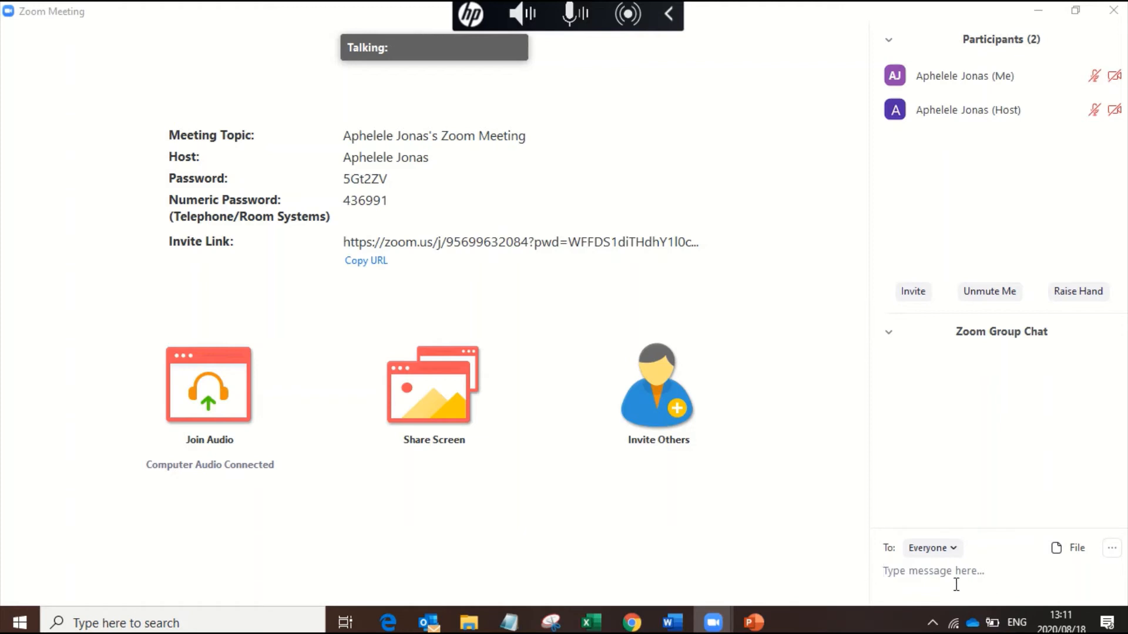
text(typ)
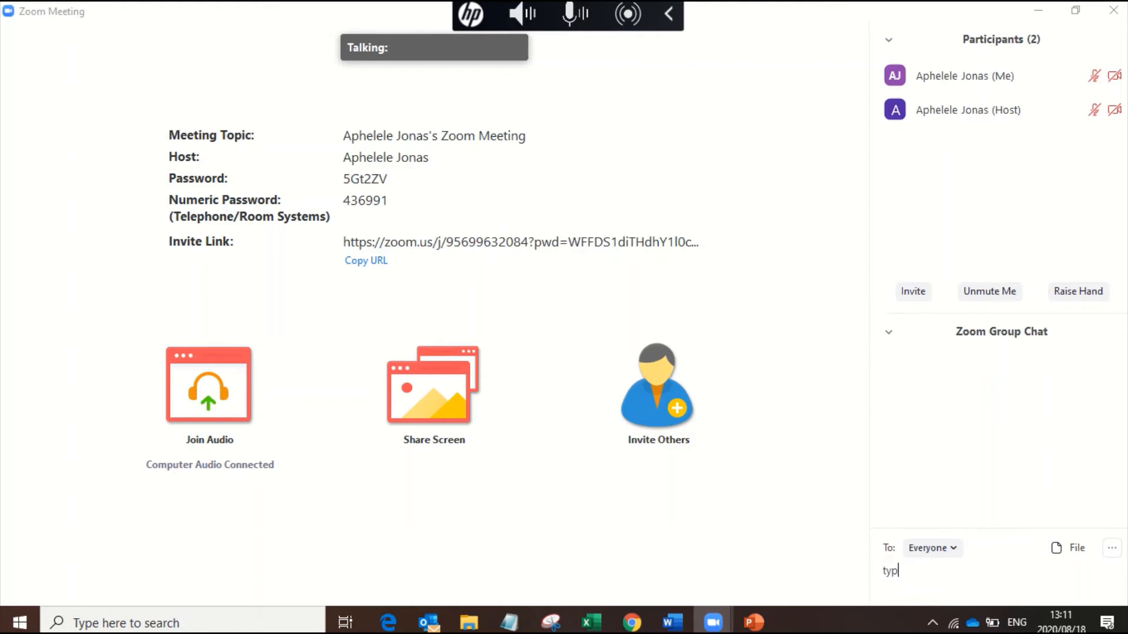
text(e a qu)
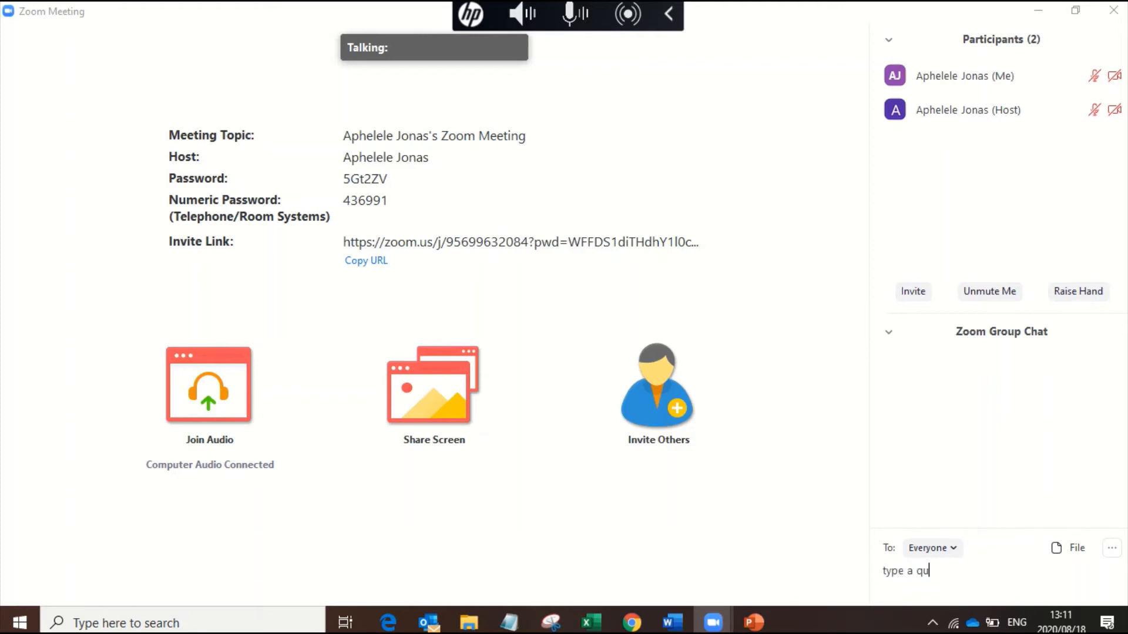
text(esi)
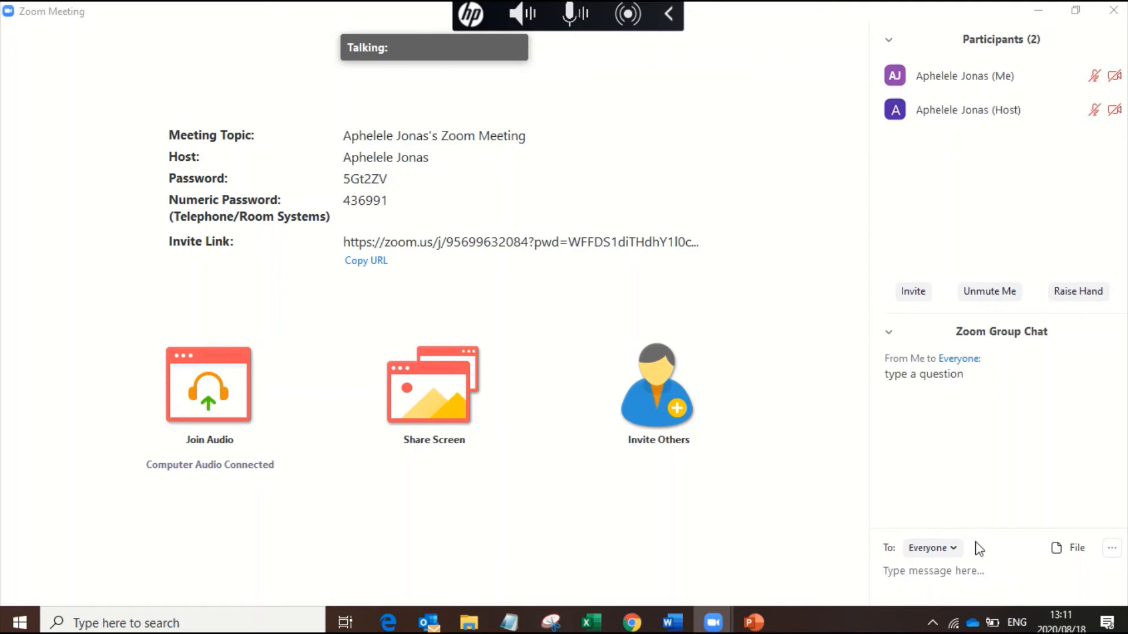
click(932, 548)
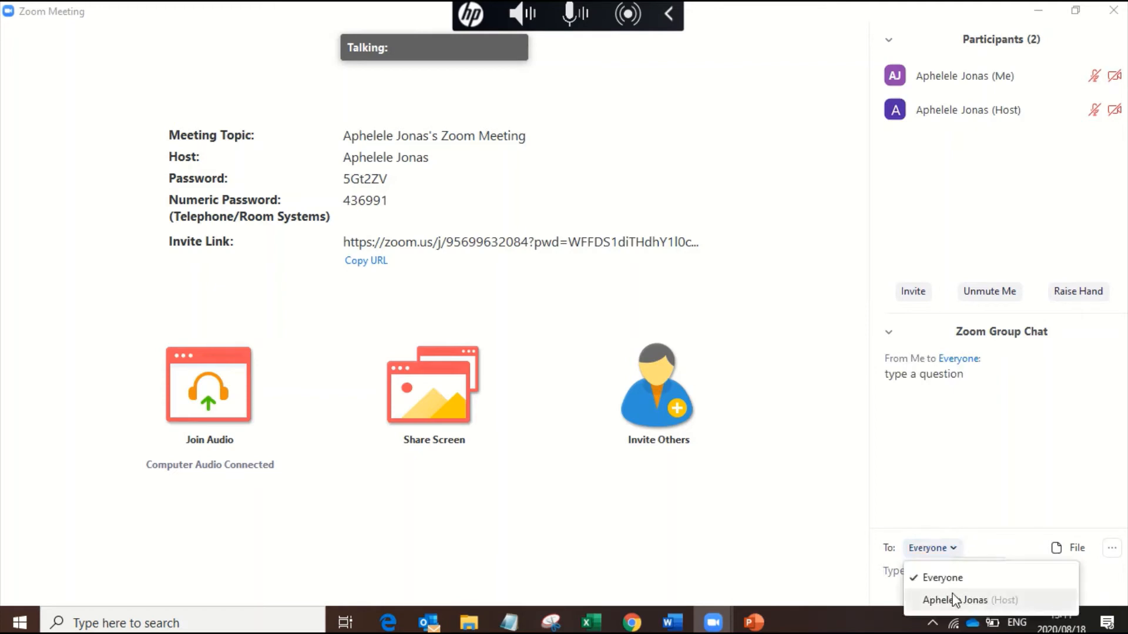
click(956, 599)
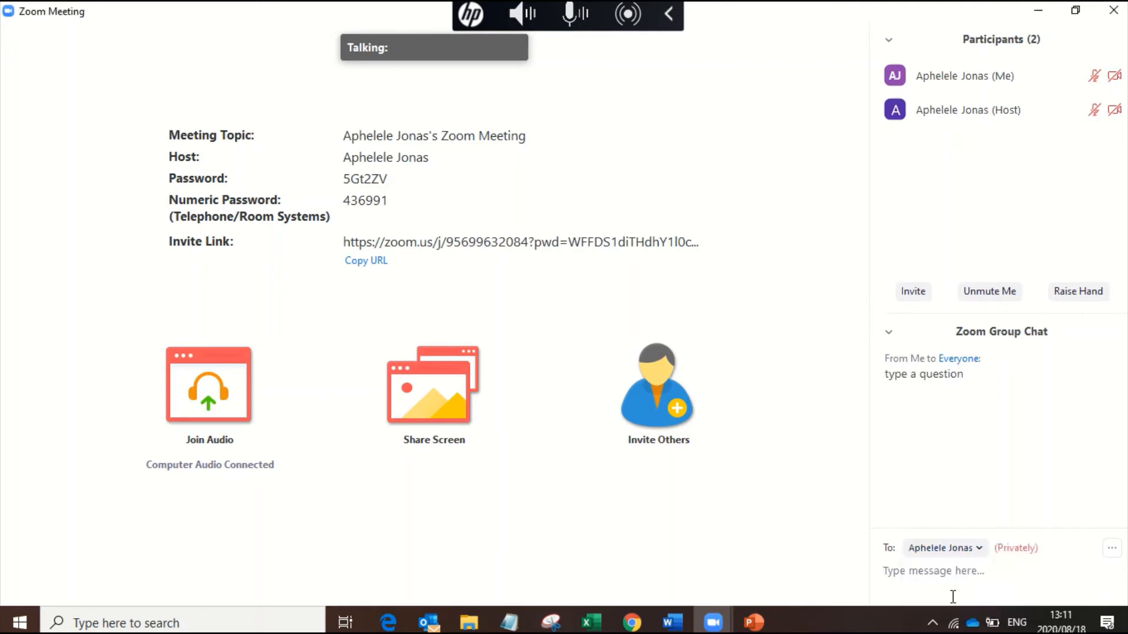
text(T)
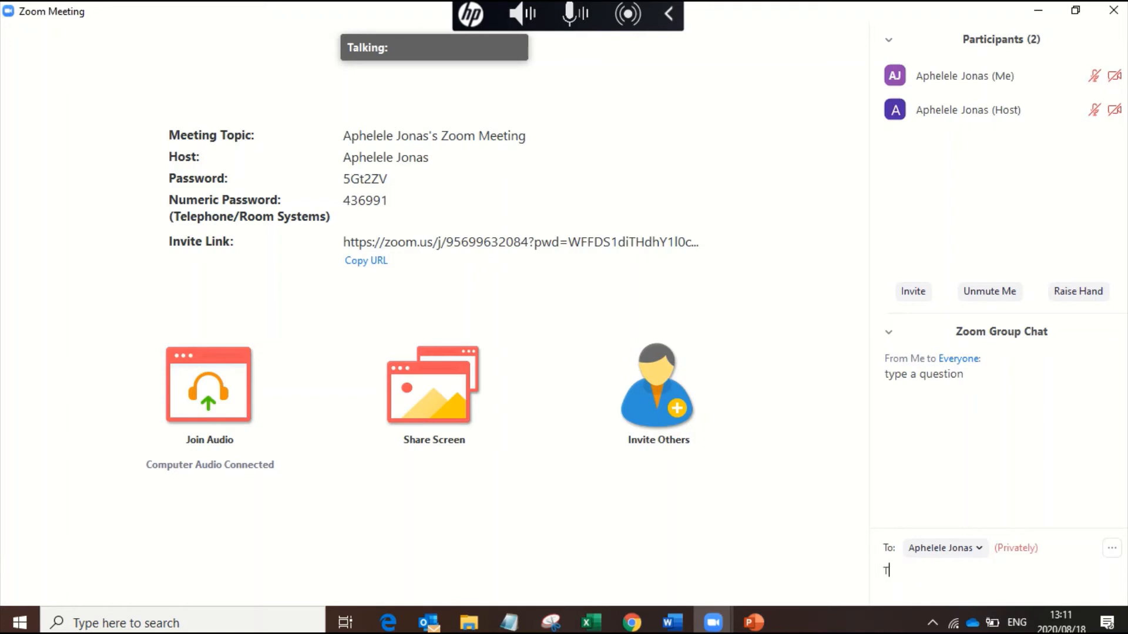
text(ype a)
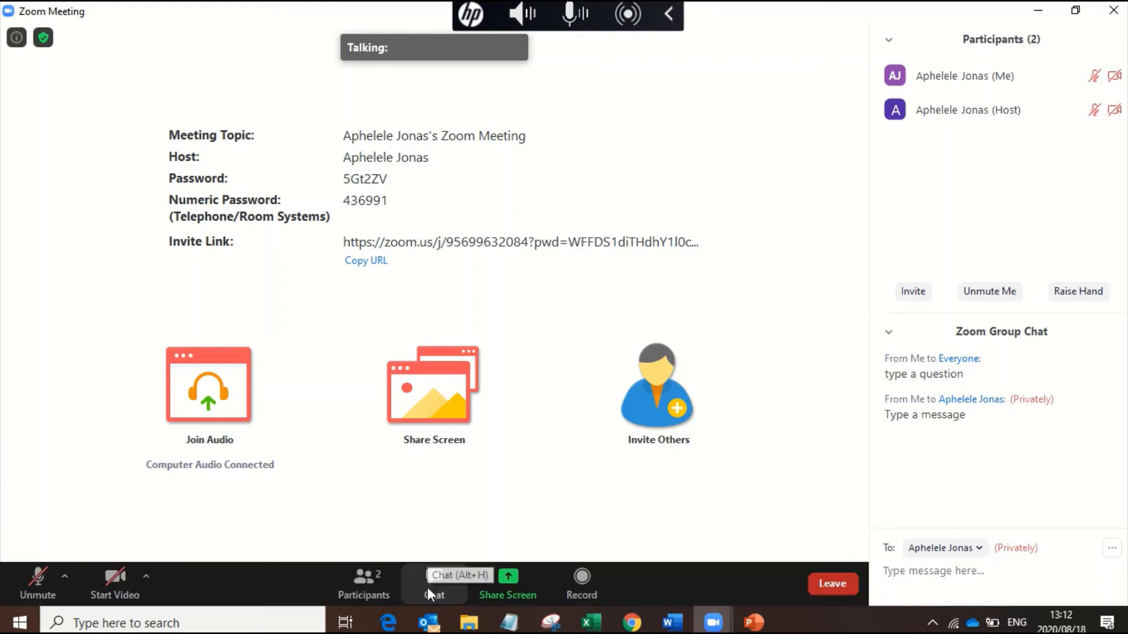
mouse_move(542, 582)
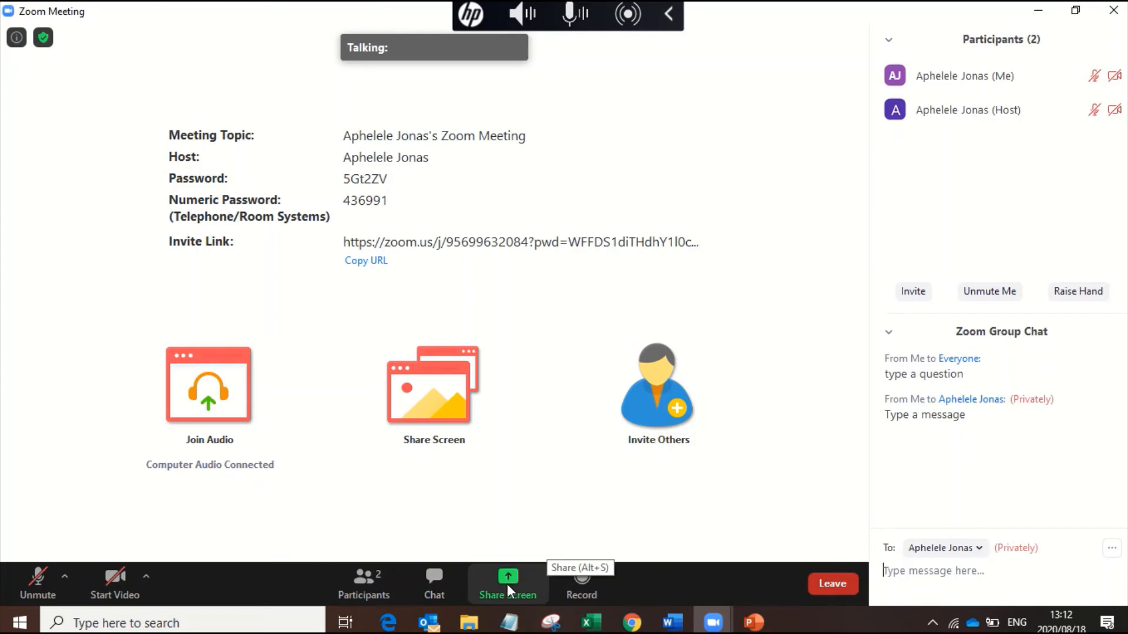
Step: Attempt Share Screen and dismiss the 'Host disabled participant screen sharing' warning
click(507, 584)
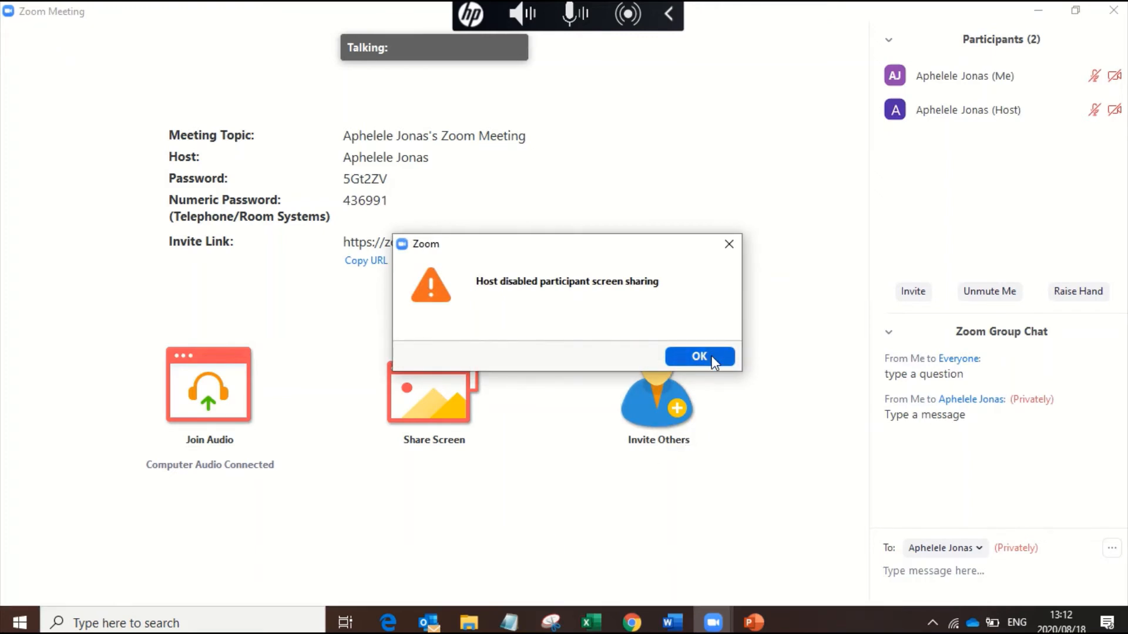
click(700, 357)
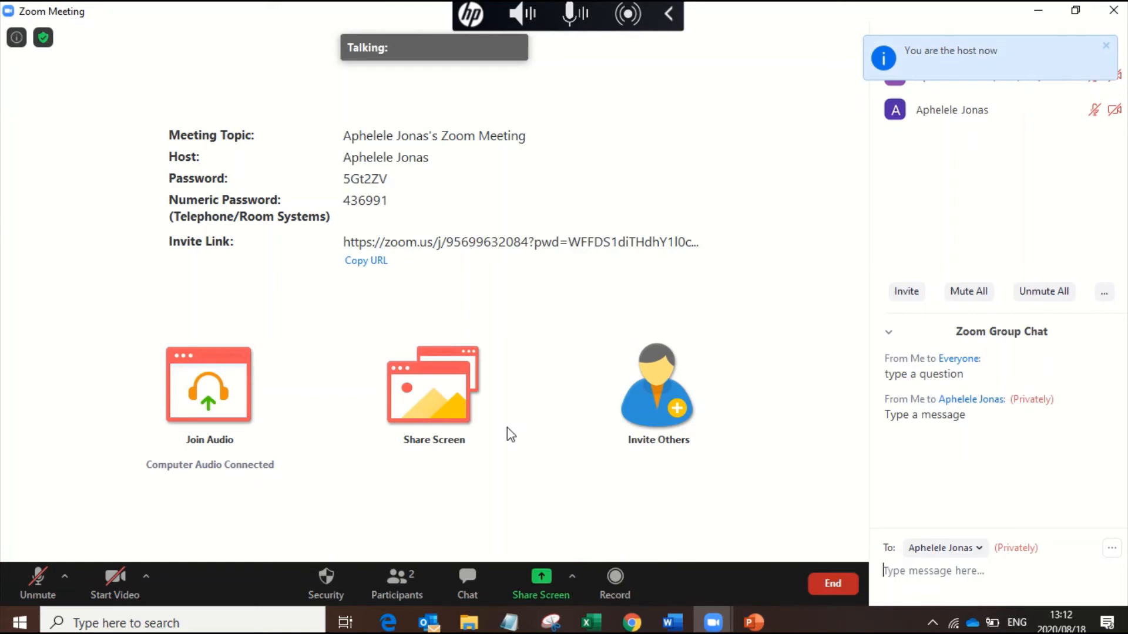
mouse_move(552, 588)
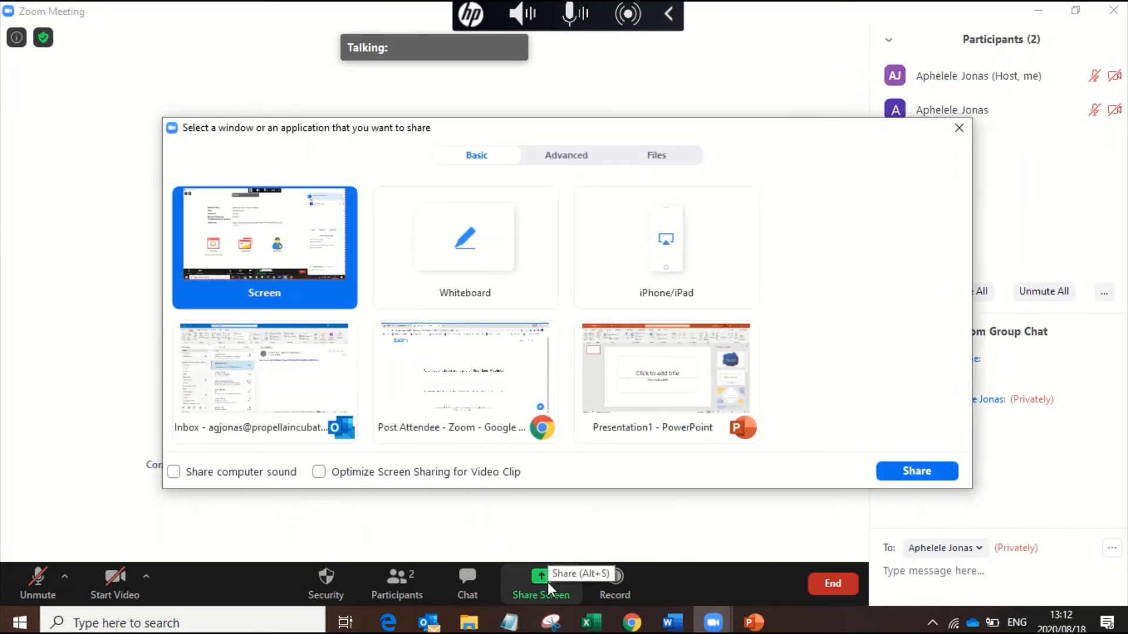
mouse_move(539, 465)
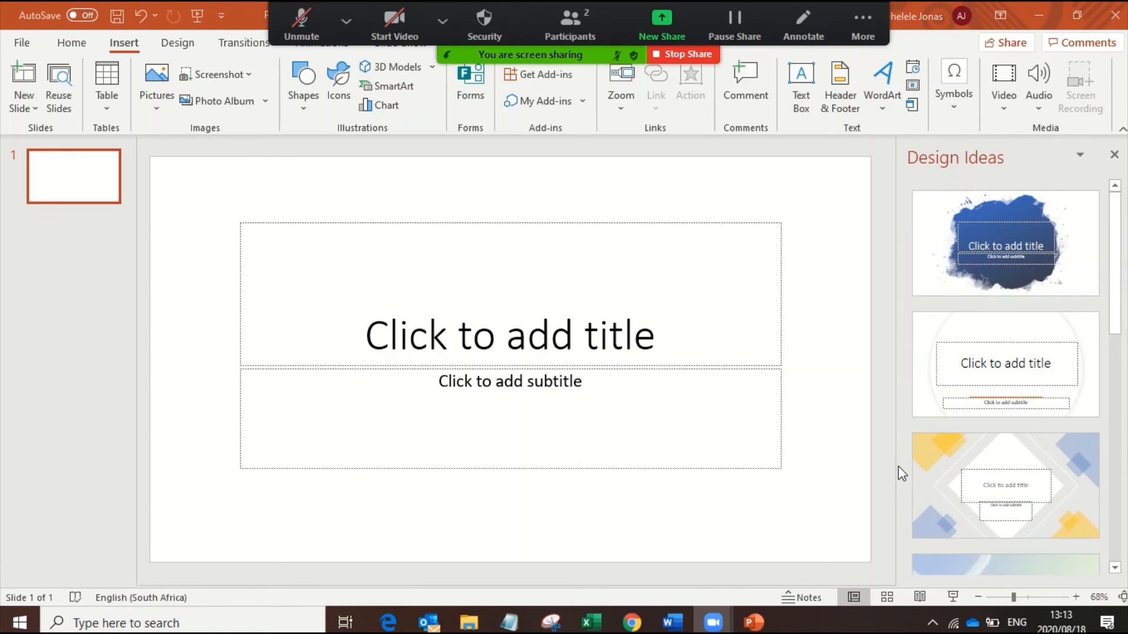
mouse_move(769, 274)
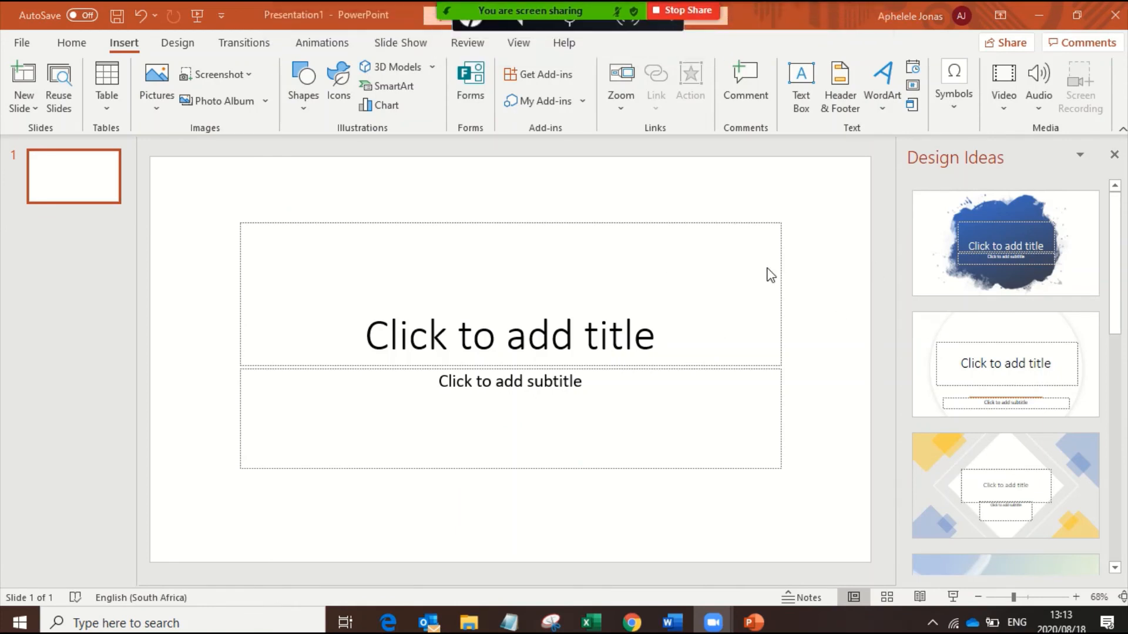
mouse_move(506, 581)
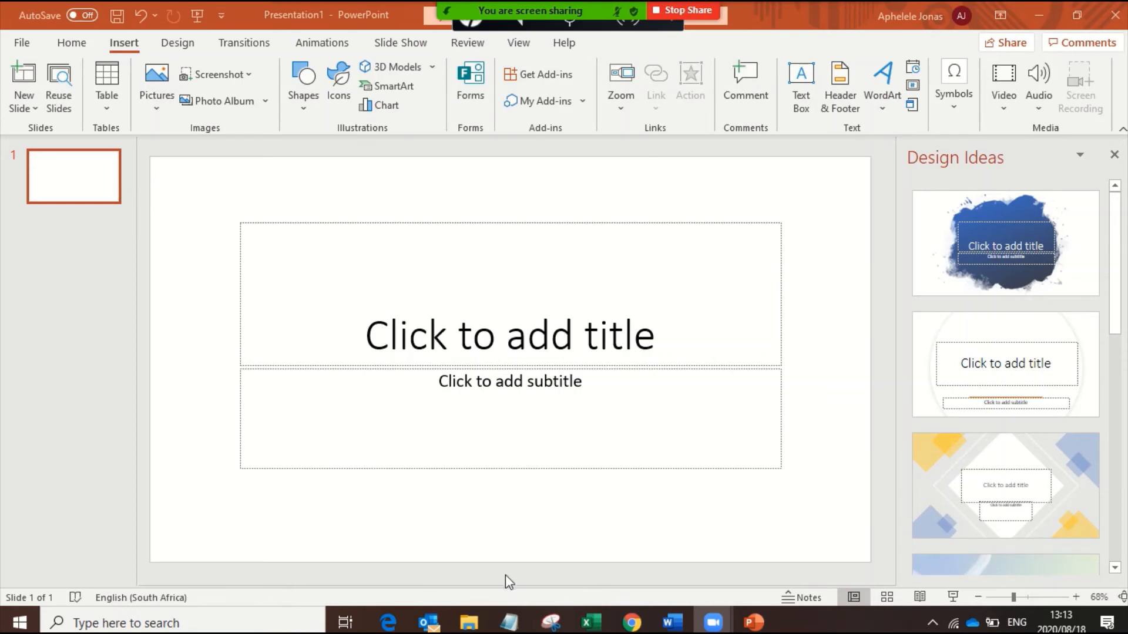
mouse_move(611, 516)
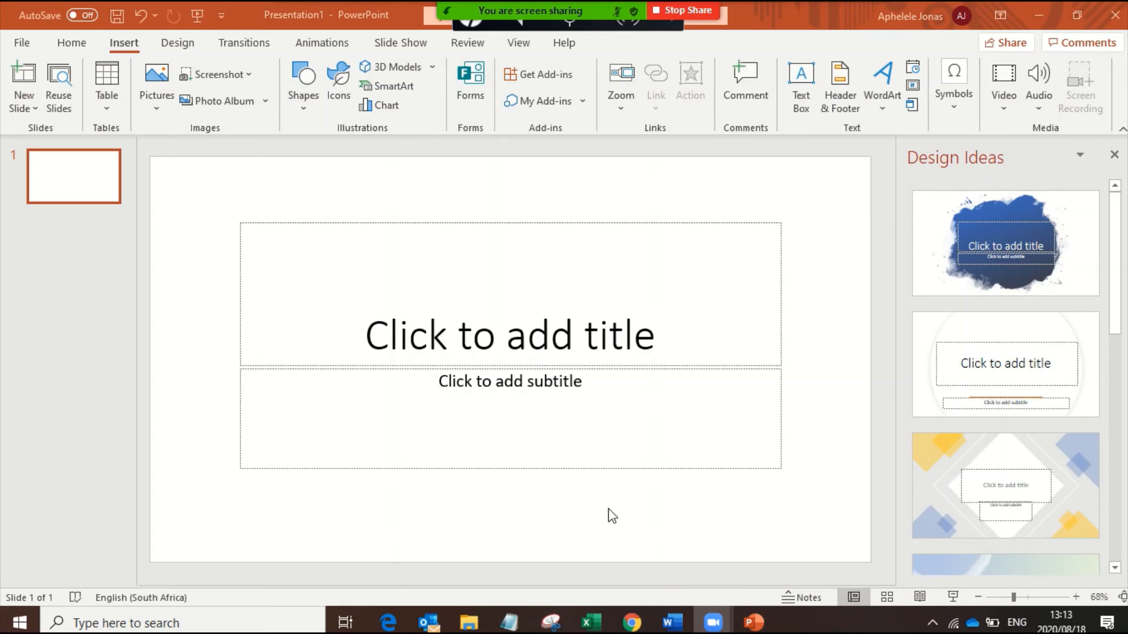
mouse_move(606, 484)
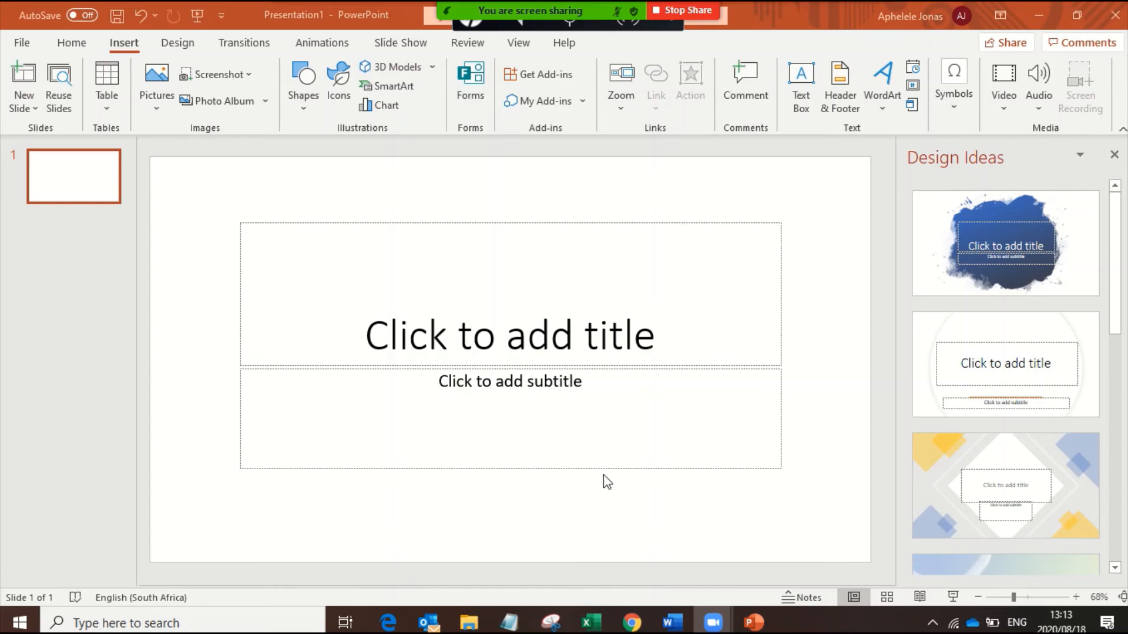
mouse_move(629, 116)
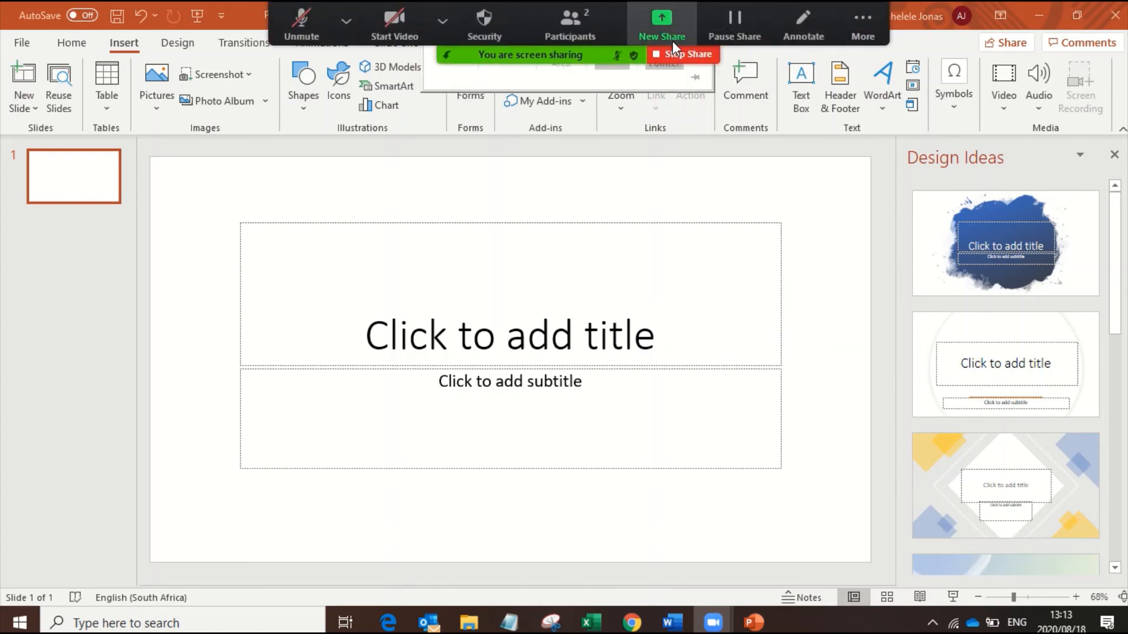
Step: Stop sharing the PowerPoint Presentation1 window
click(683, 54)
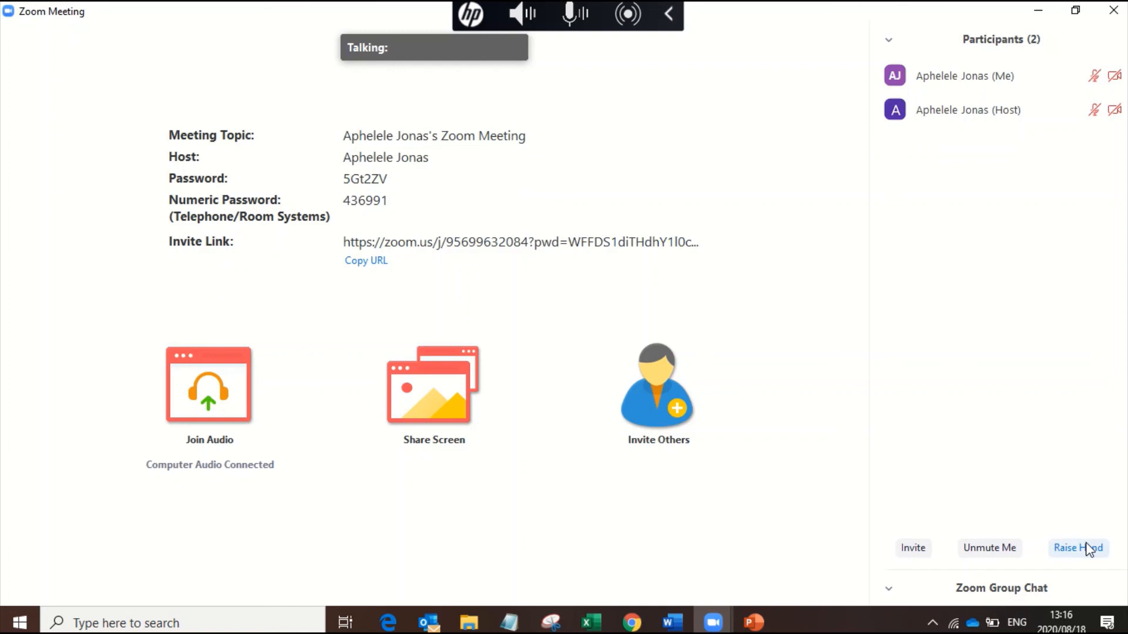
Step: Raise hand from the Participants panel
click(1077, 548)
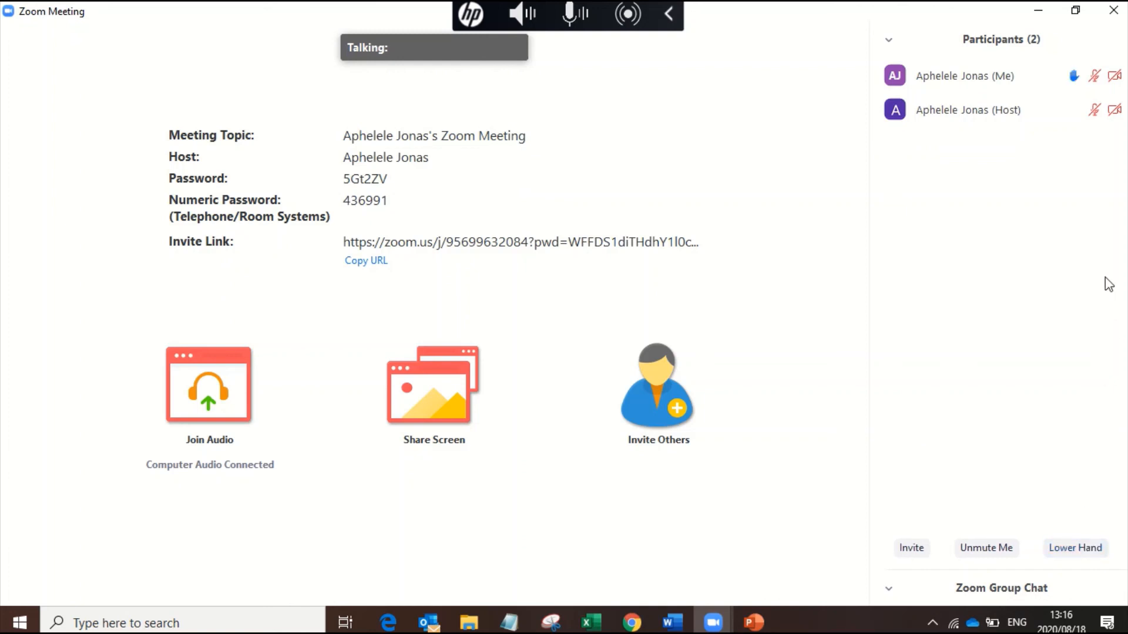
mouse_move(981, 324)
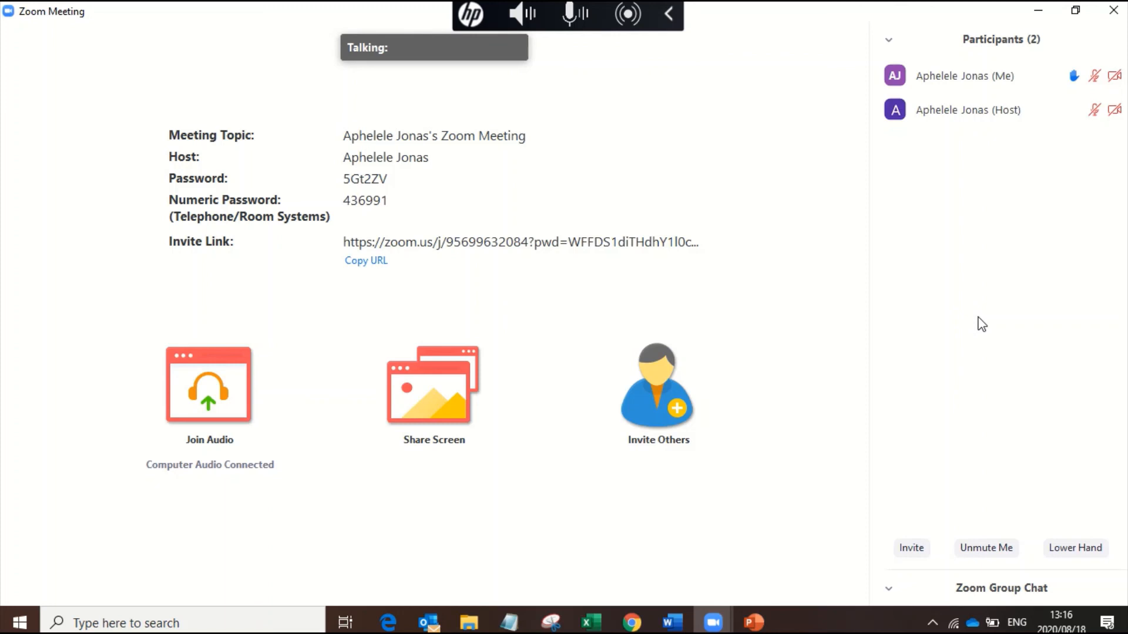
mouse_move(987, 76)
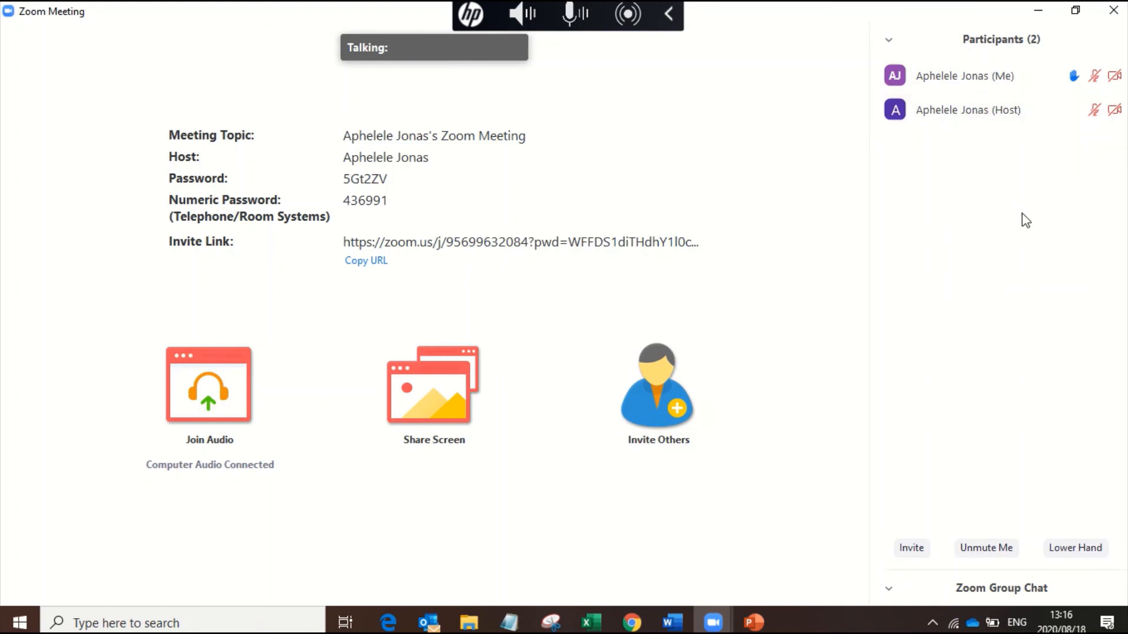
mouse_move(1018, 234)
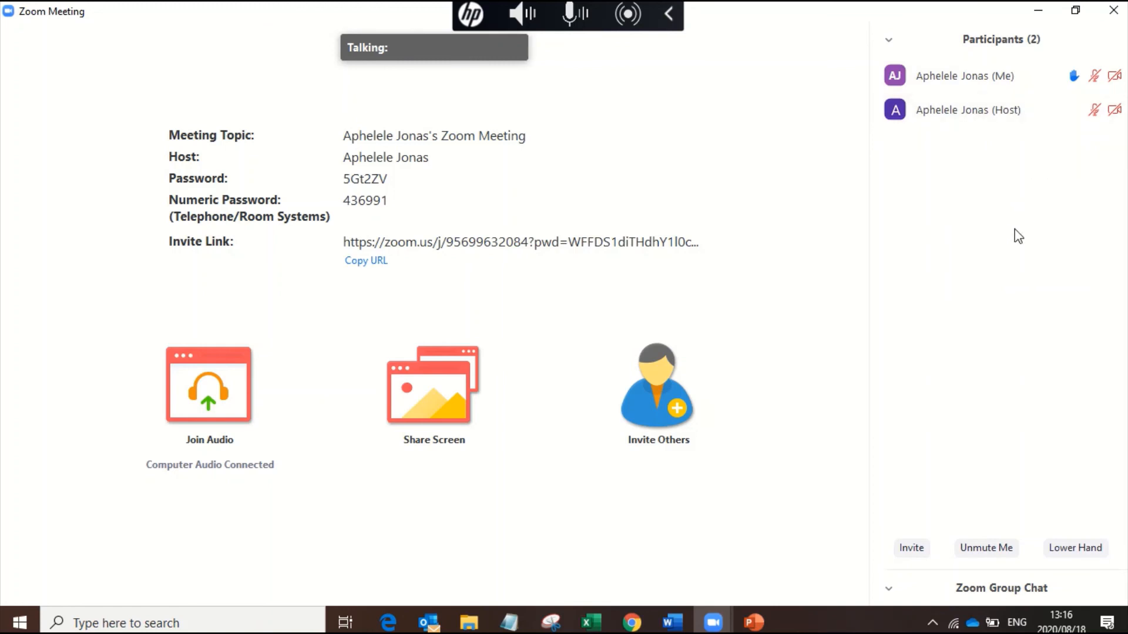
mouse_move(1024, 262)
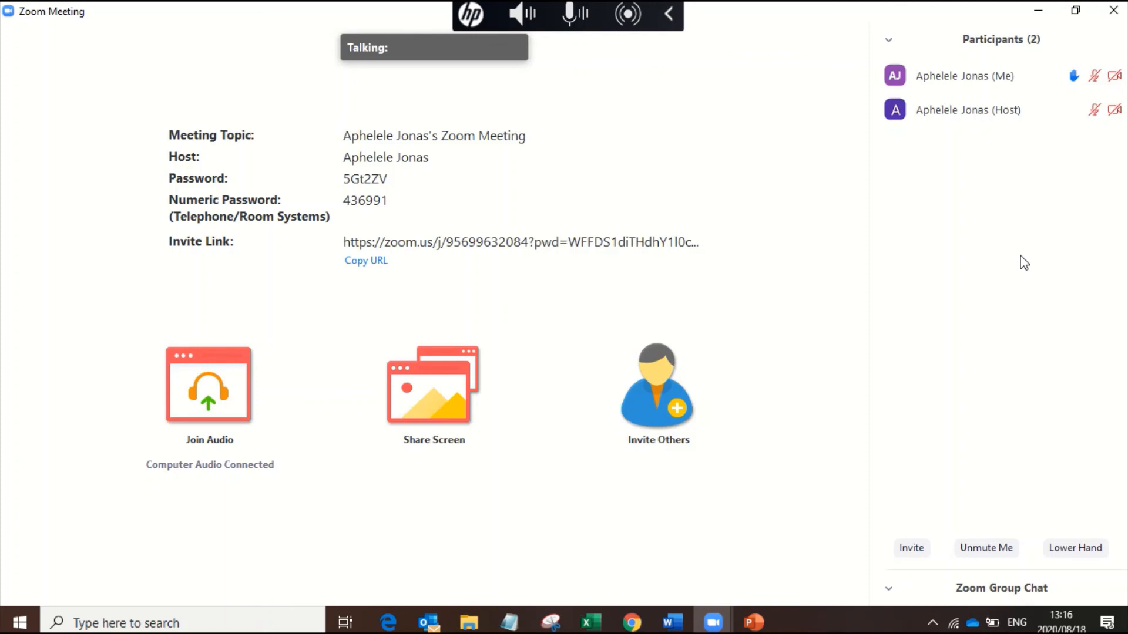
mouse_move(622, 497)
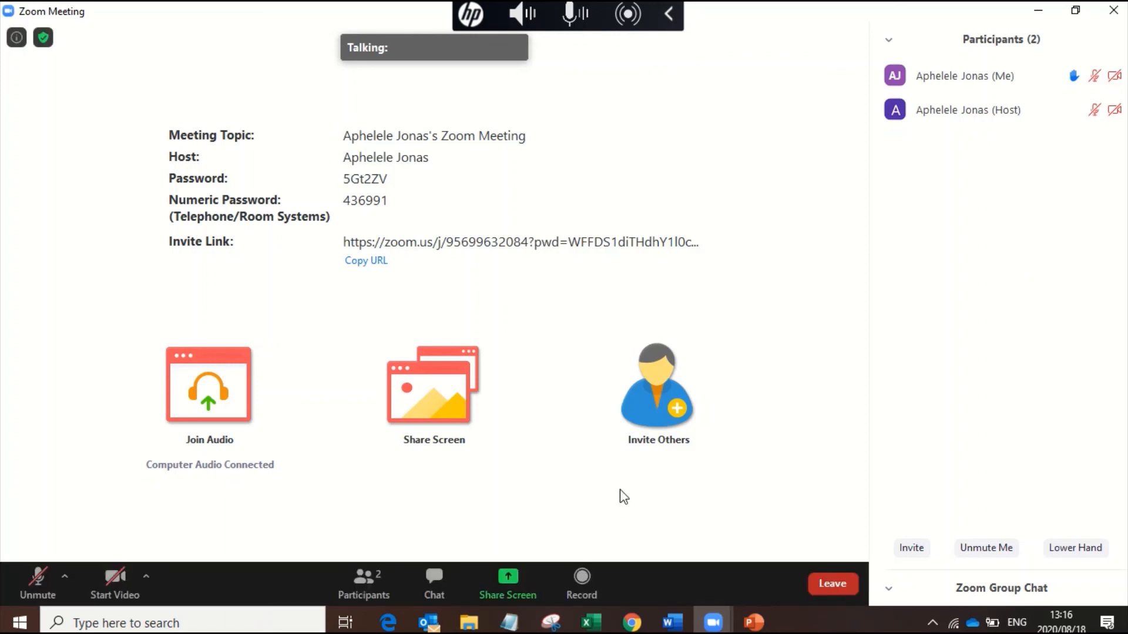
mouse_move(654, 505)
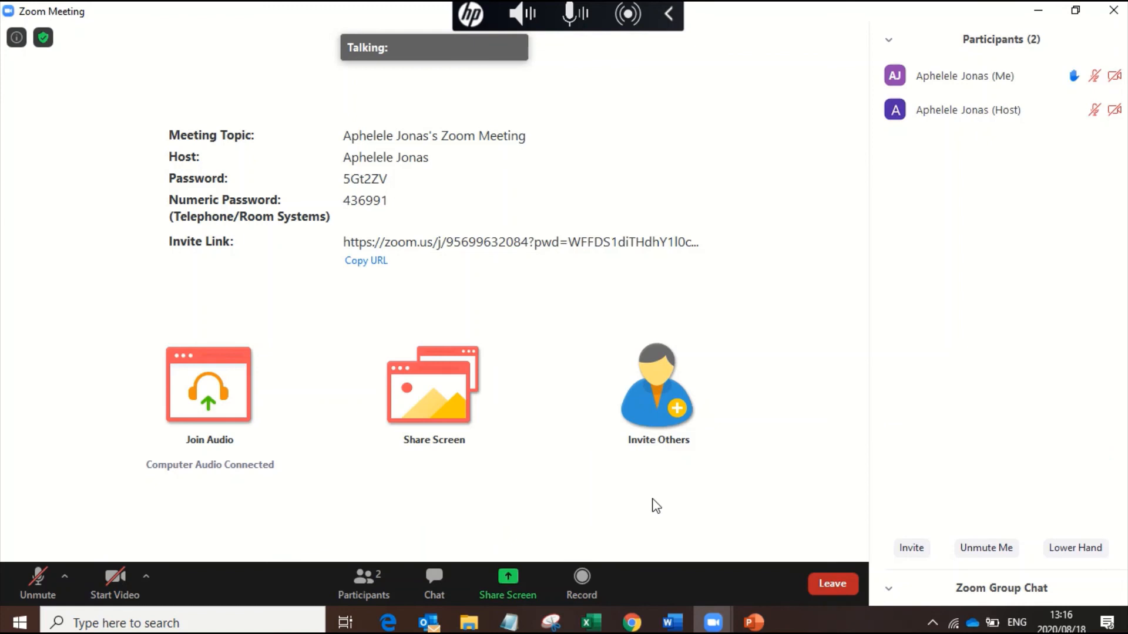